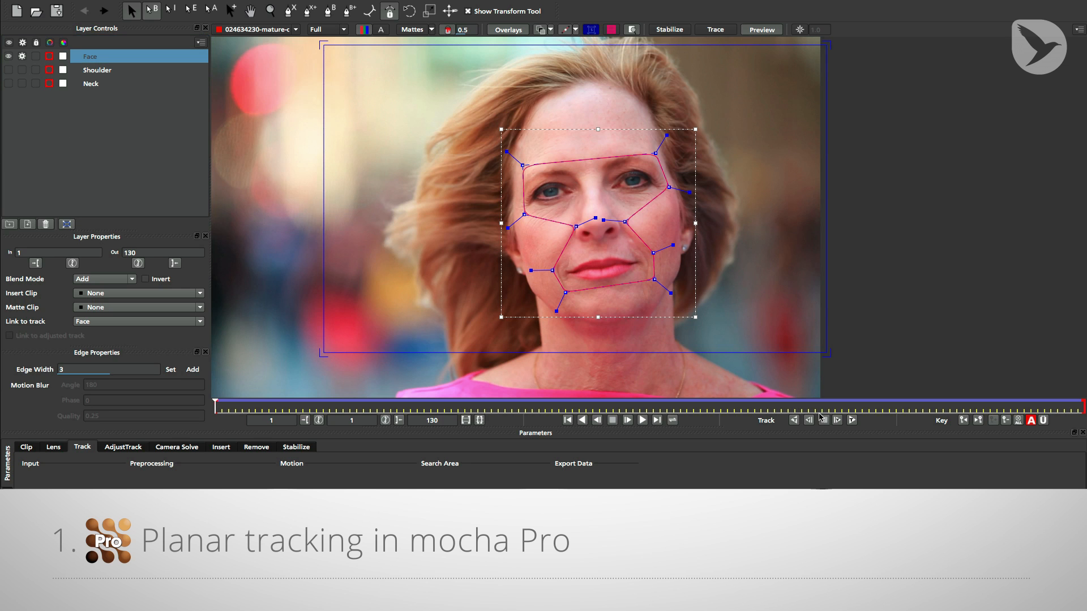
- Frame the Spline Warp+ backdrop in the Node Graph with the warped face in the viewer
{"action": "left_click", "coordinate": [626, 420]}
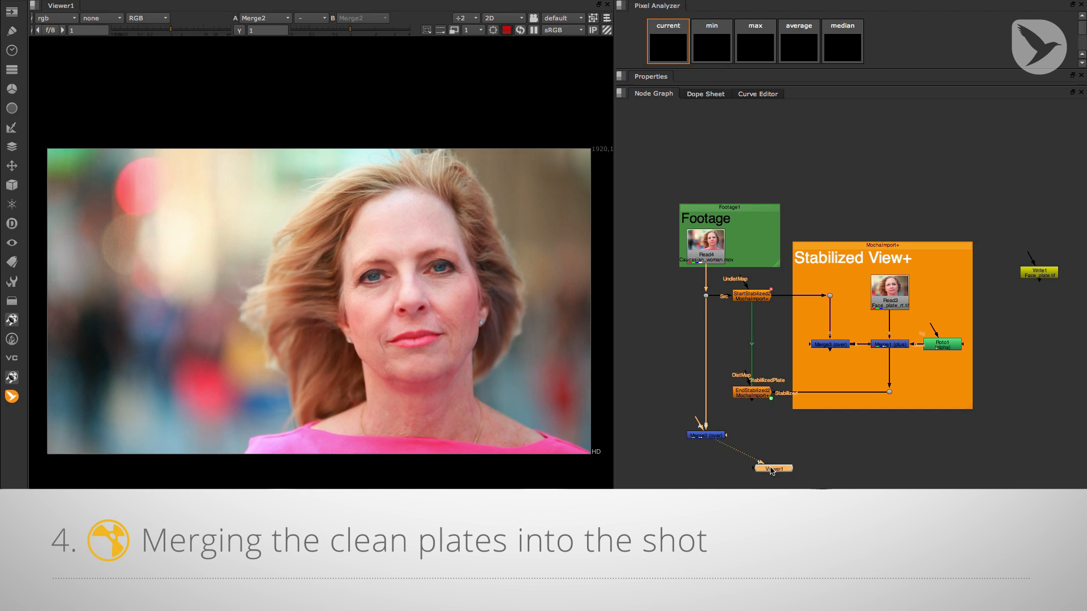
{"action": "left_click_drag", "start_coordinate": [771, 467], "coordinate": [705, 467]}
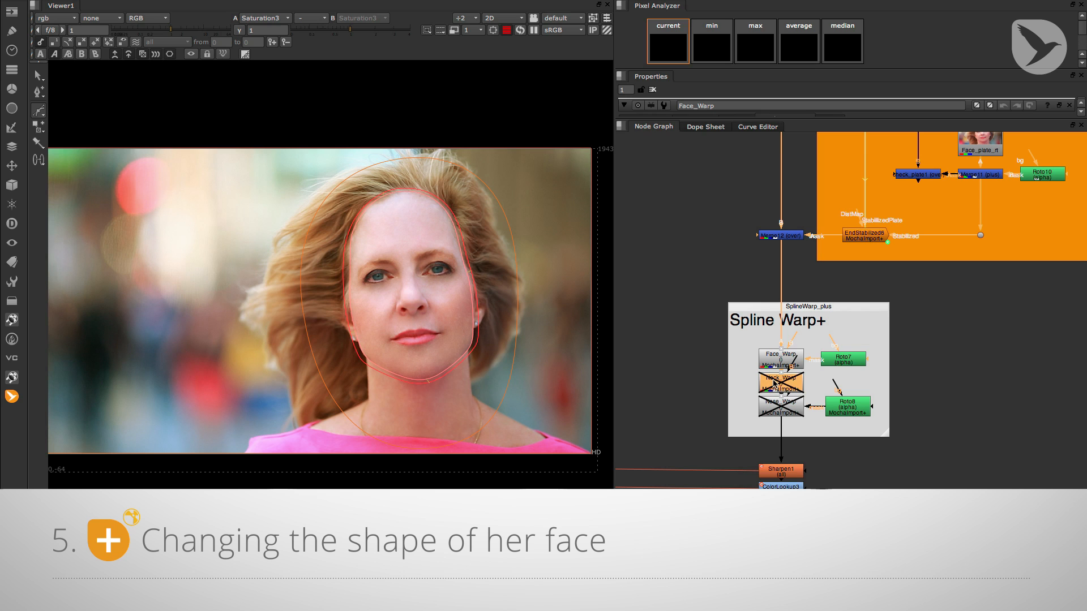
{"action": "left_click", "coordinate": [781, 383]}
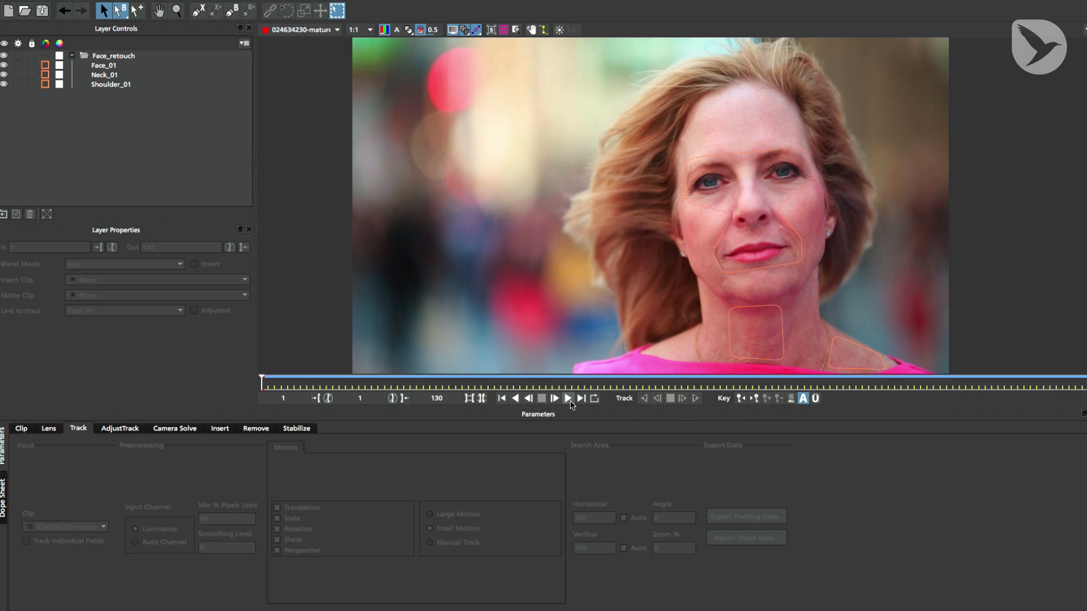
{"action": "left_click", "coordinate": [553, 398]}
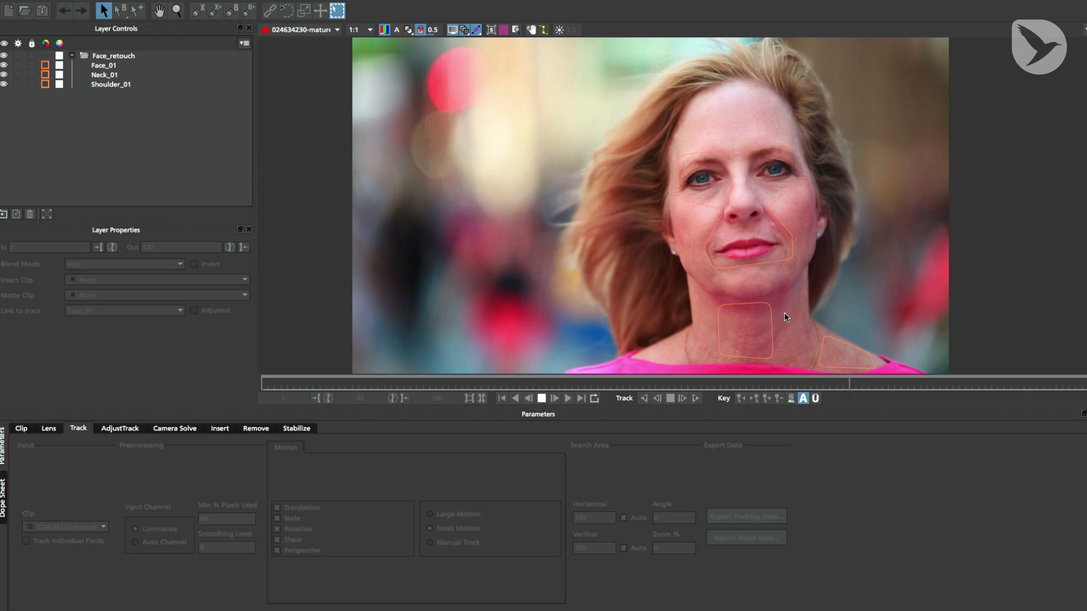
{"action": "left_click", "coordinate": [503, 397]}
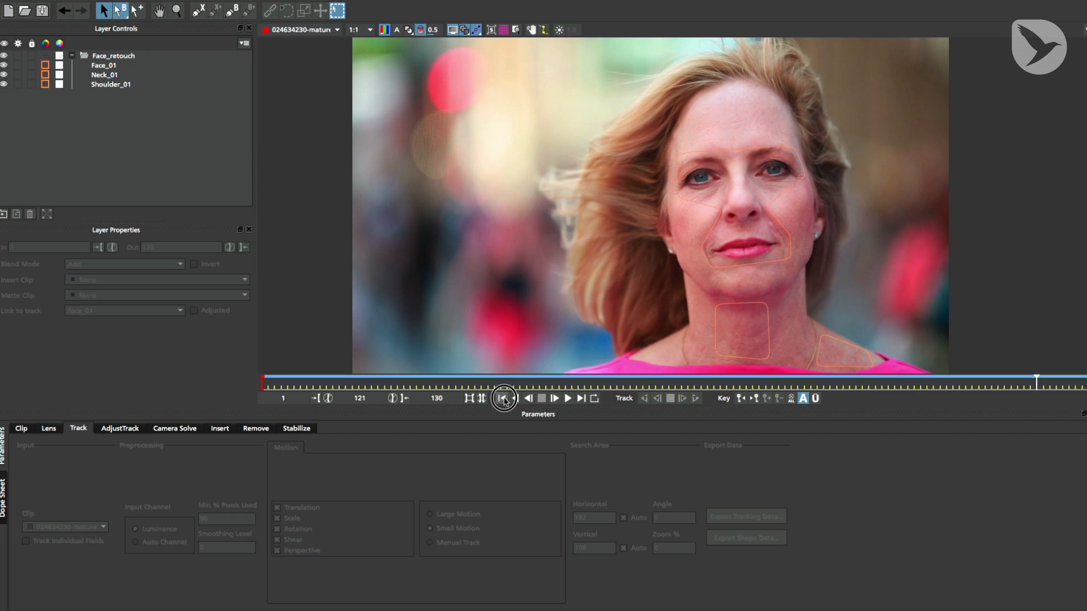
{"action": "left_click", "coordinate": [503, 397]}
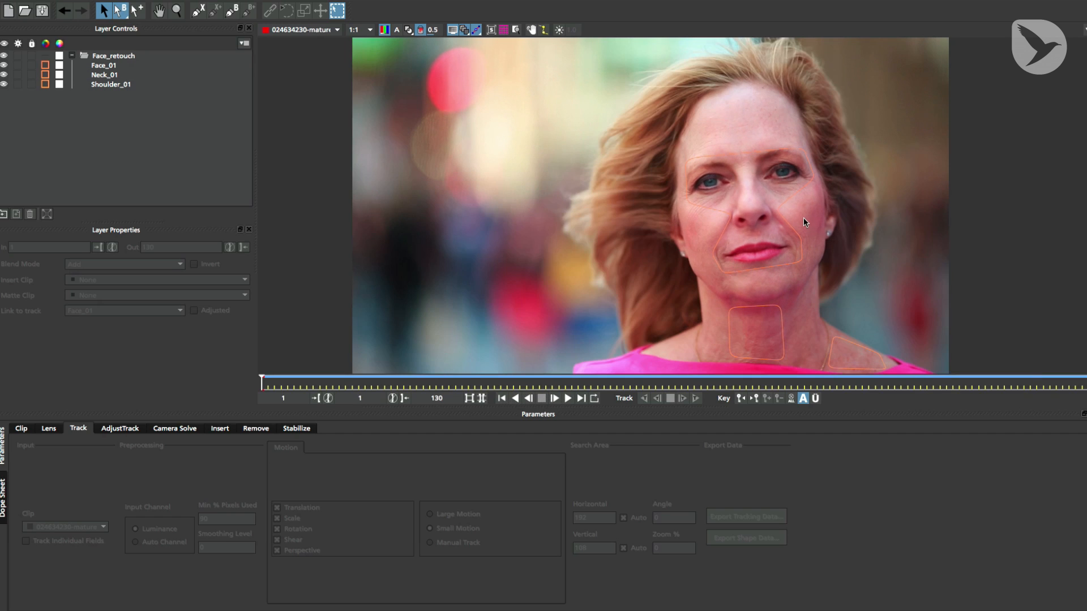
{"action": "mouse_move", "coordinate": [828, 258]}
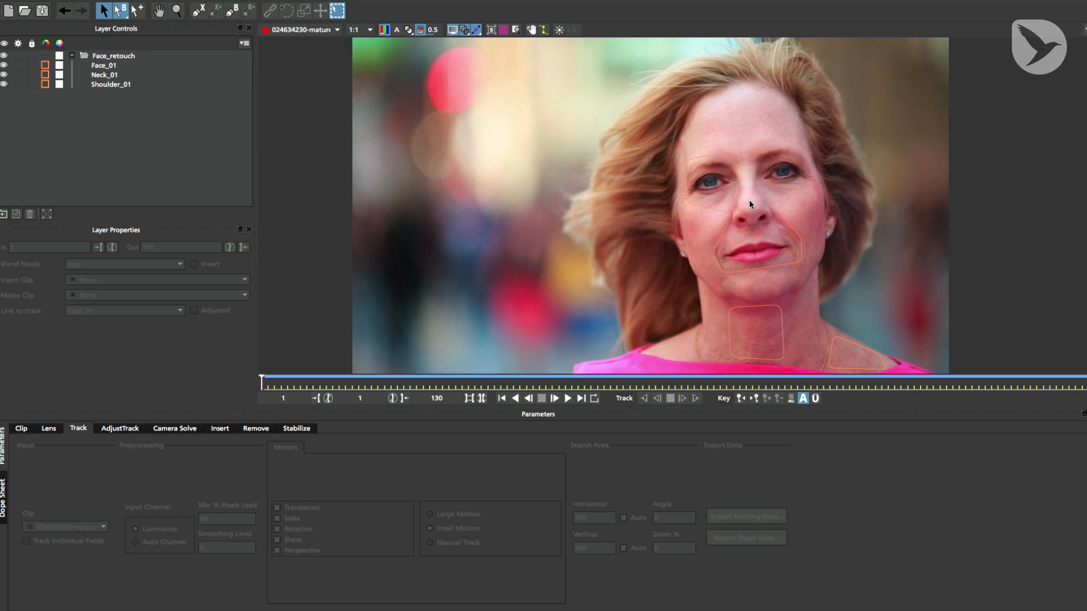
{"action": "mouse_move", "coordinate": [827, 271]}
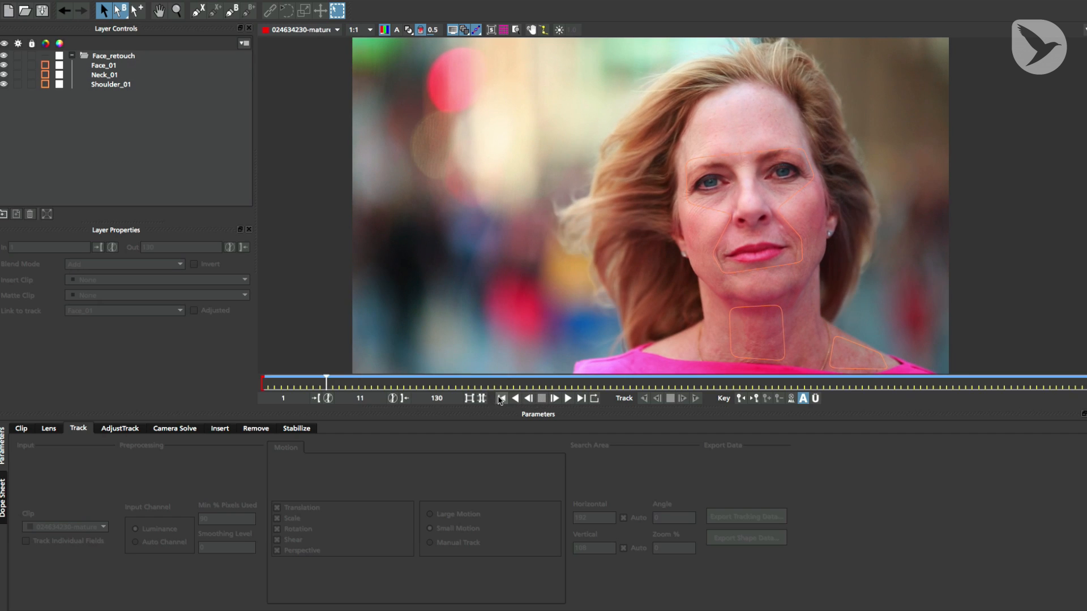
- Create a new X-spline layer over the mid-face and adjust a point beside her nose
{"action": "left_click", "coordinate": [500, 397]}
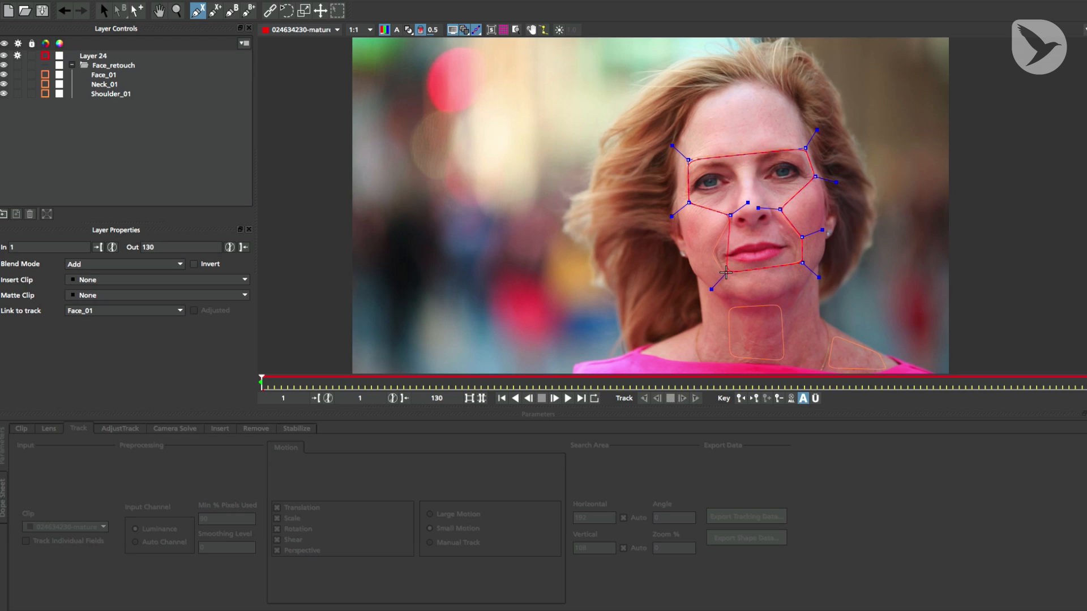
{"action": "left_click", "coordinate": [97, 56]}
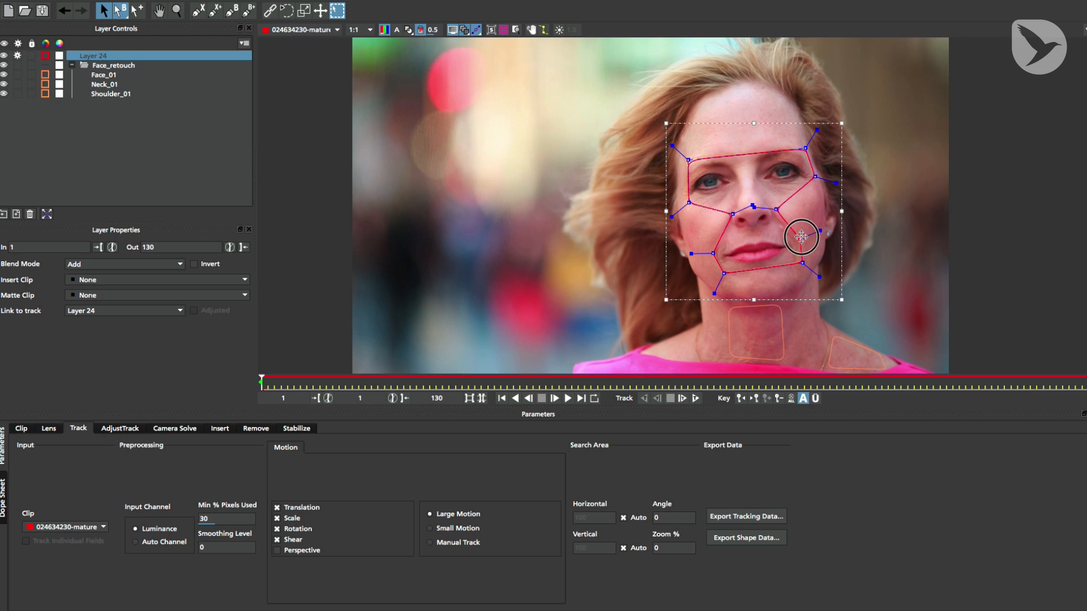
{"action": "left_click_drag", "start_coordinate": [800, 236], "coordinate": [711, 252]}
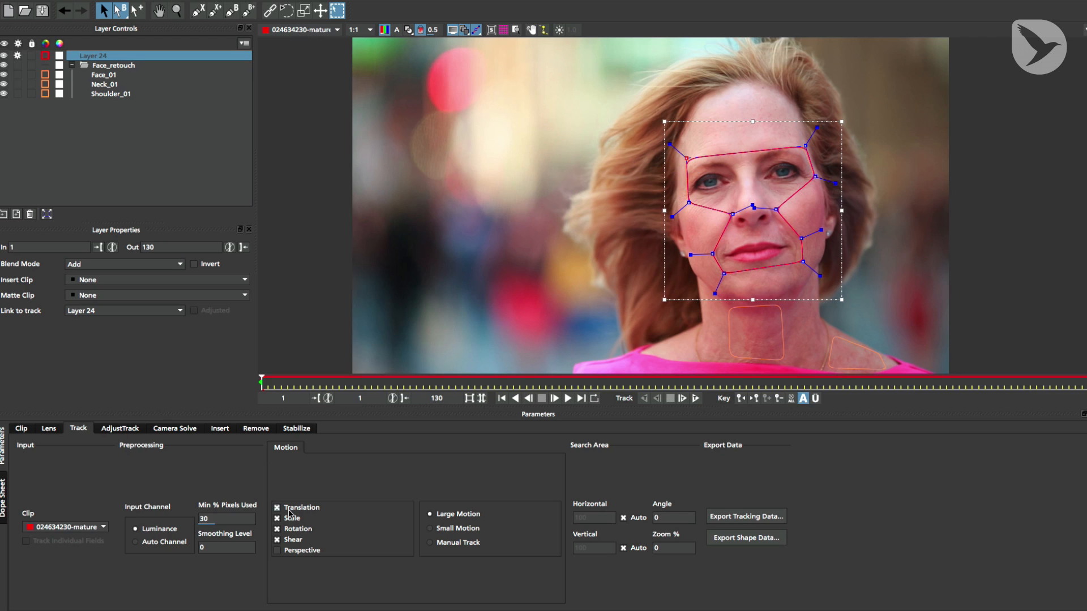
- Enable Perspective motion, track the new layer forward a few frames, then return to the tracked face layer
{"action": "left_click", "coordinate": [277, 550]}
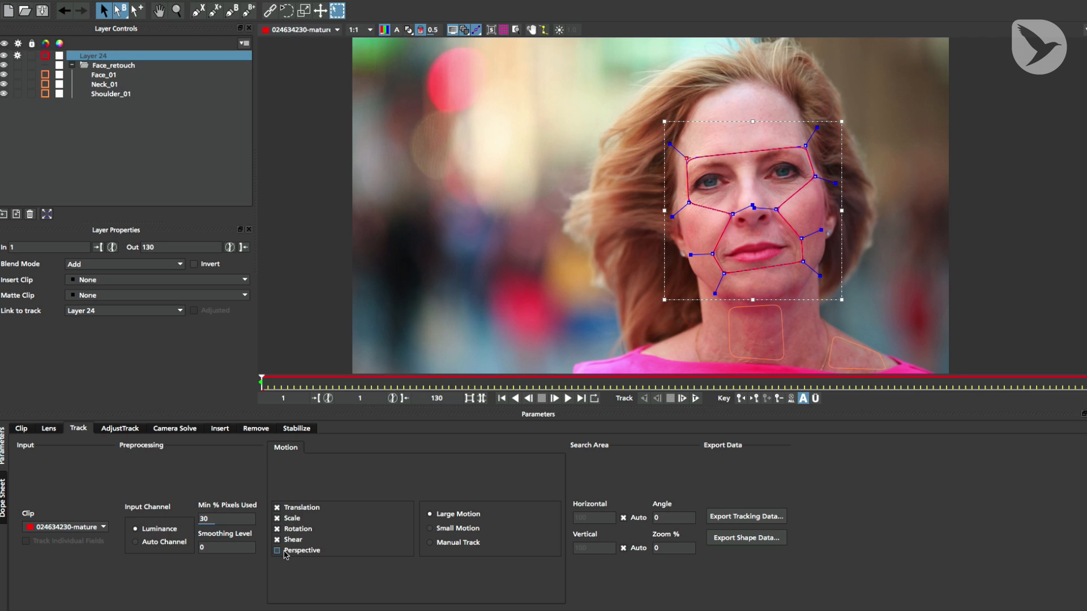
{"action": "left_click", "coordinate": [277, 550]}
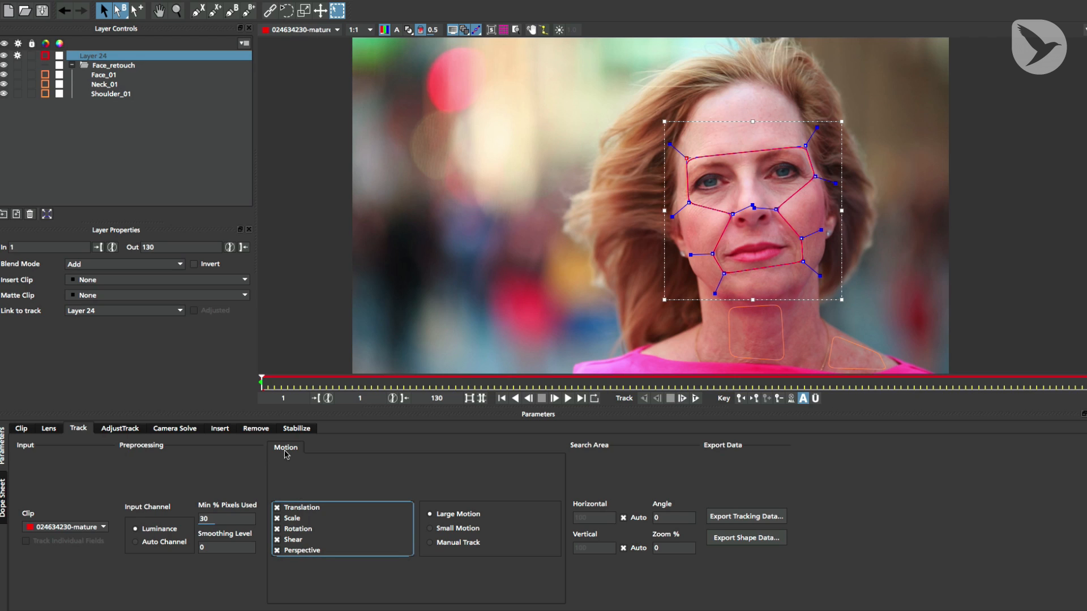
{"action": "mouse_move", "coordinate": [699, 417]}
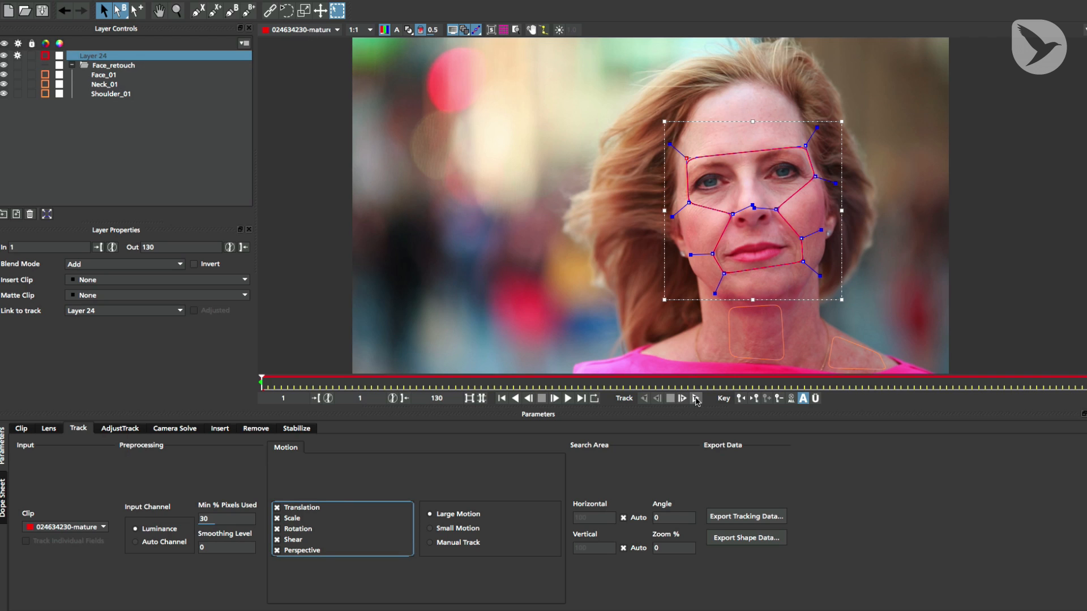
{"action": "left_click", "coordinate": [696, 398]}
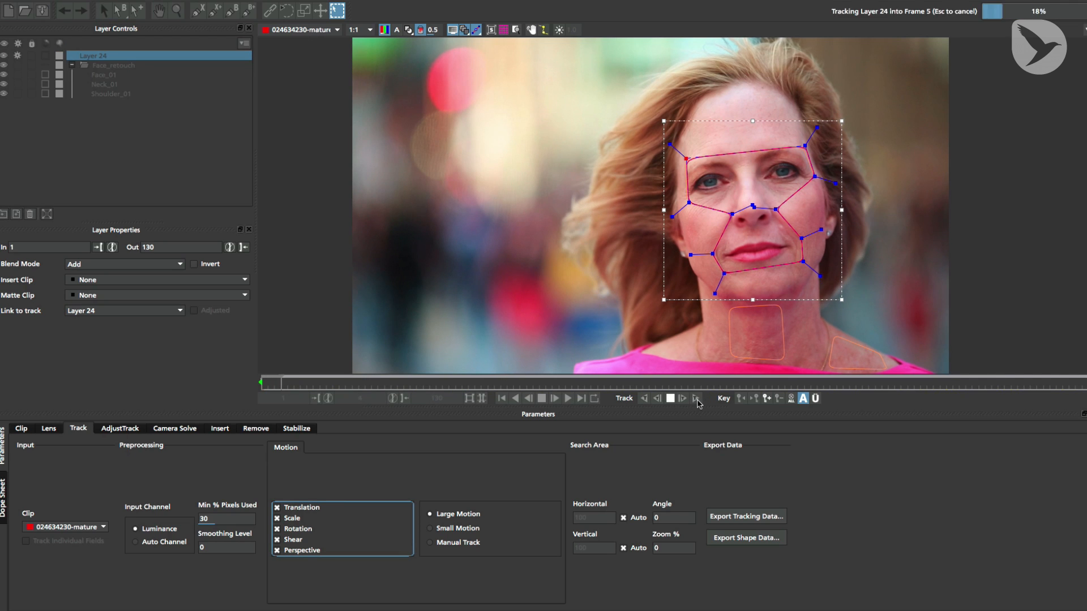
{"action": "left_click", "coordinate": [695, 397]}
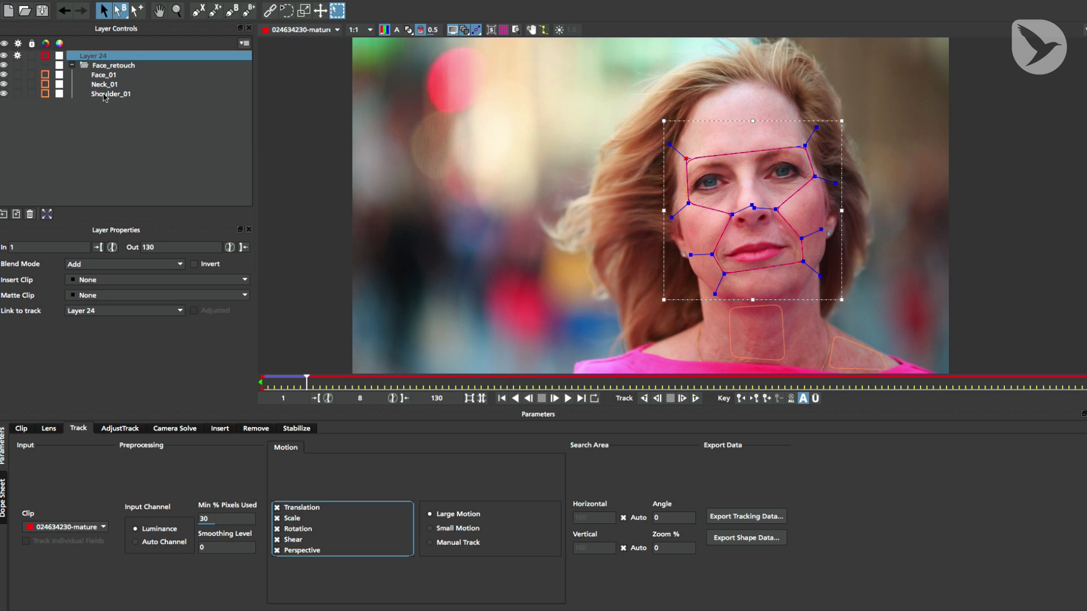
{"action": "left_click", "coordinate": [103, 65]}
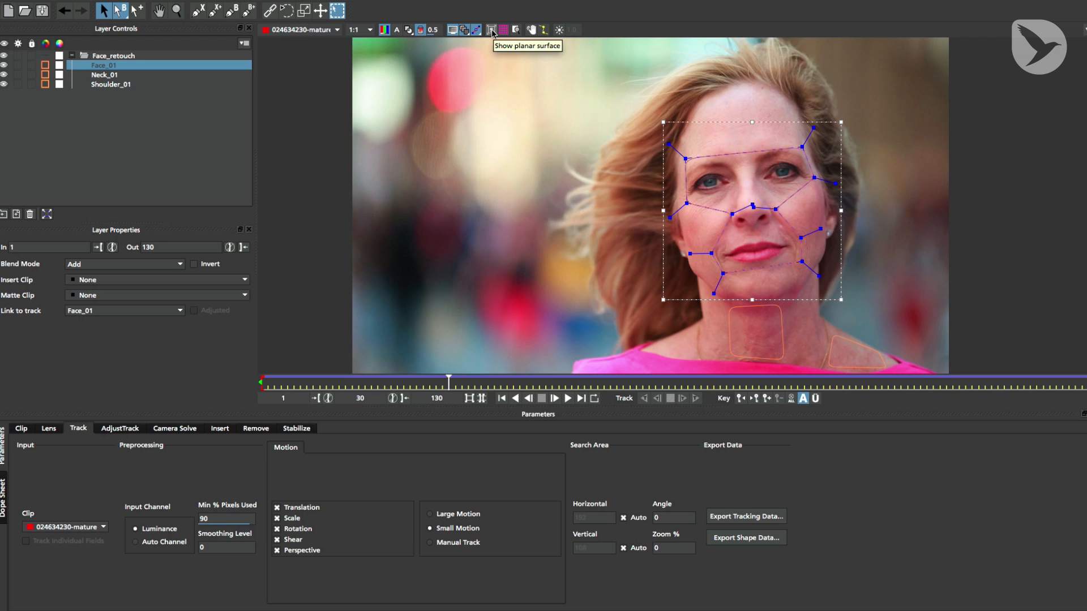
- Show the planar surface of the tracked Face_01 layer in the viewer
{"action": "left_click", "coordinate": [491, 29]}
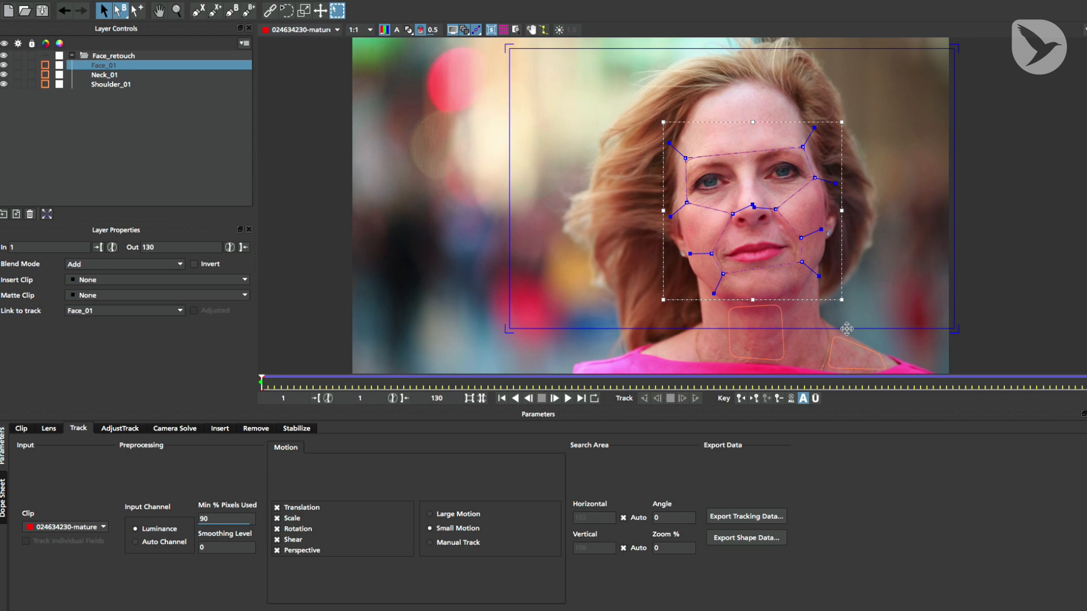
{"action": "mouse_move", "coordinate": [721, 208]}
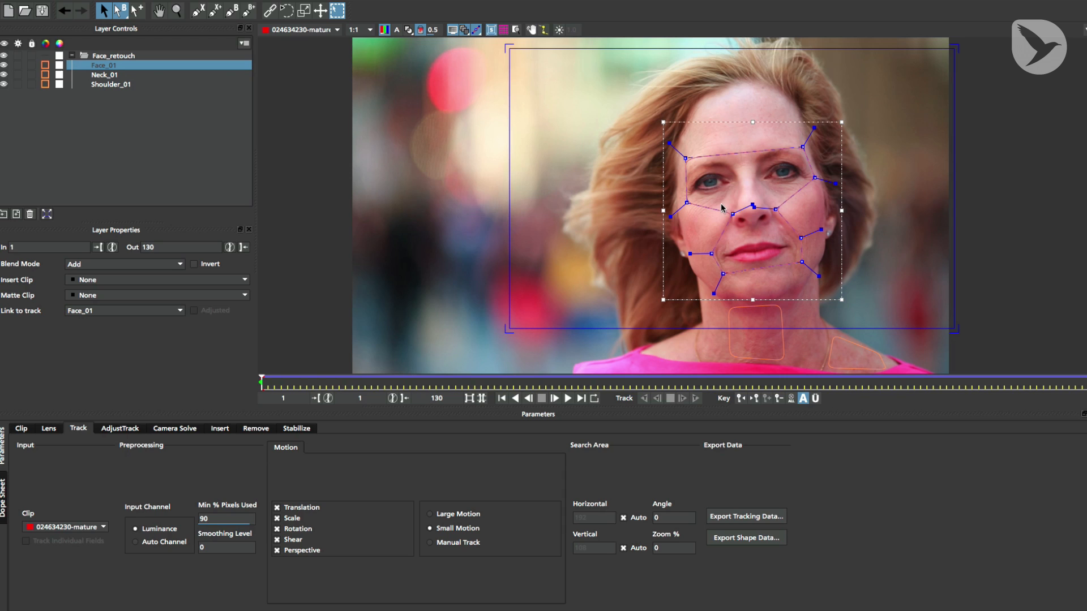
{"action": "mouse_move", "coordinate": [905, 221]}
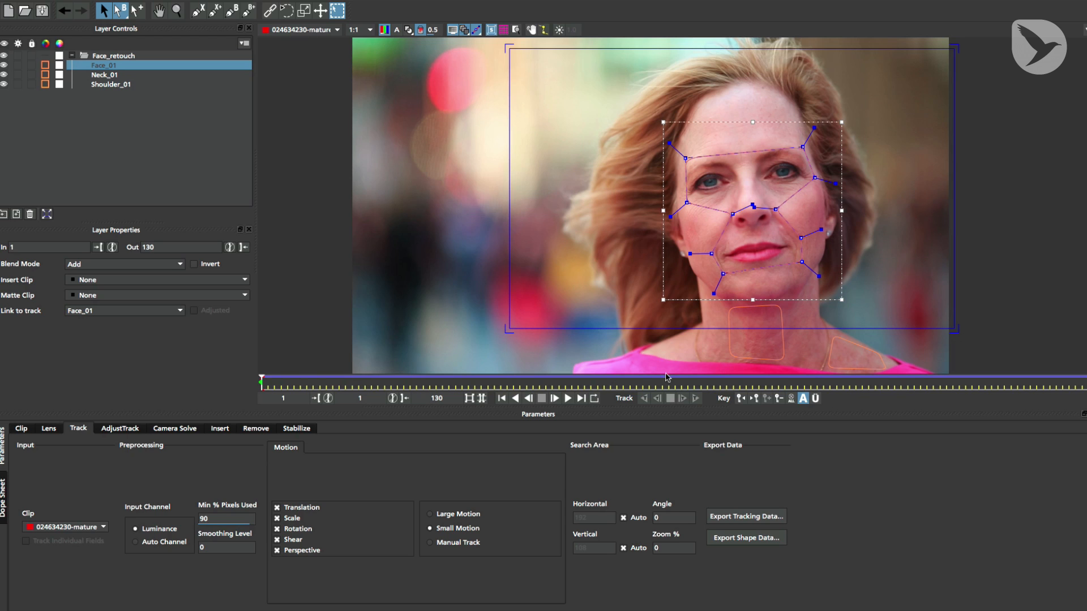
{"action": "mouse_move", "coordinate": [786, 241]}
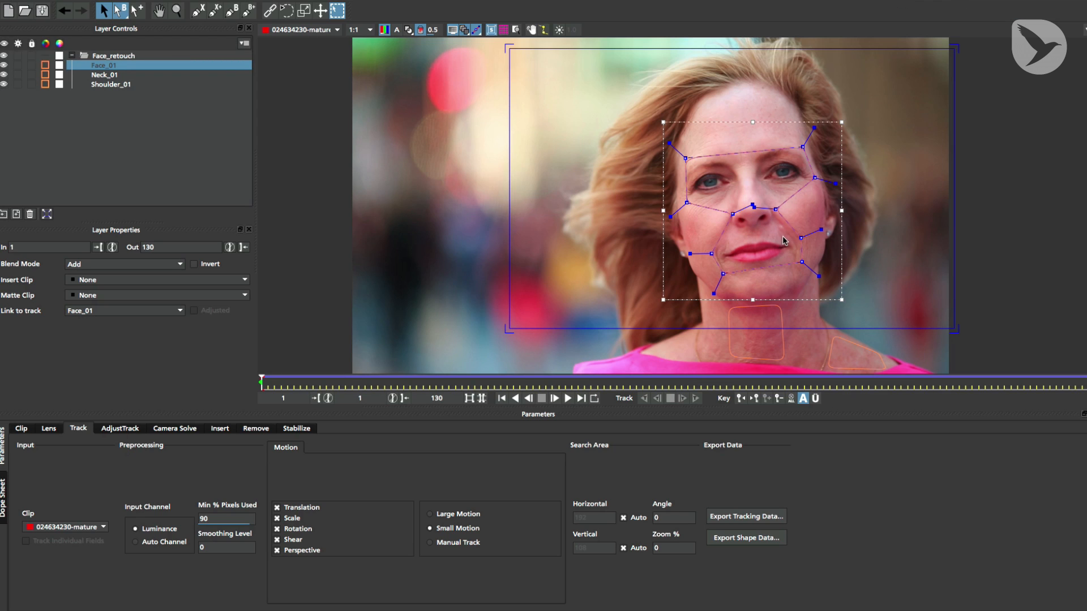
{"action": "mouse_move", "coordinate": [955, 57]}
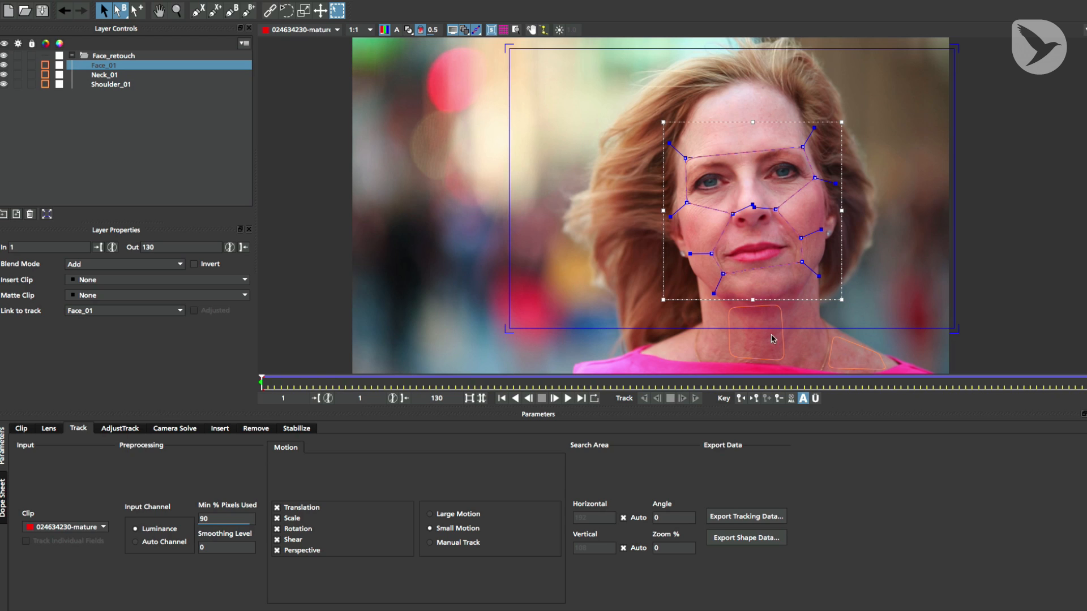
{"action": "mouse_move", "coordinate": [761, 498]}
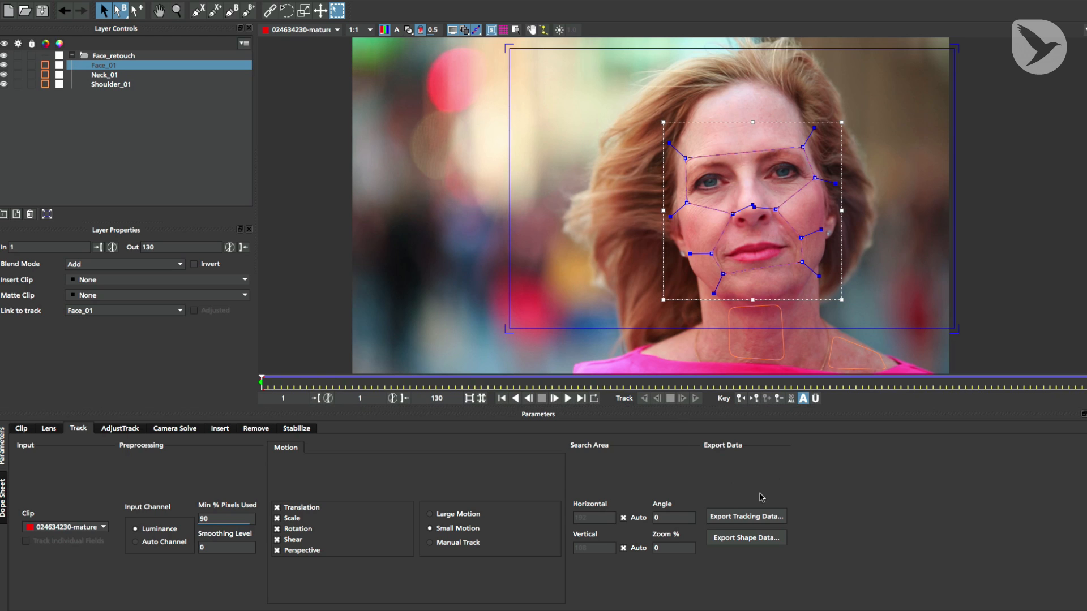
{"action": "mouse_move", "coordinate": [720, 501]}
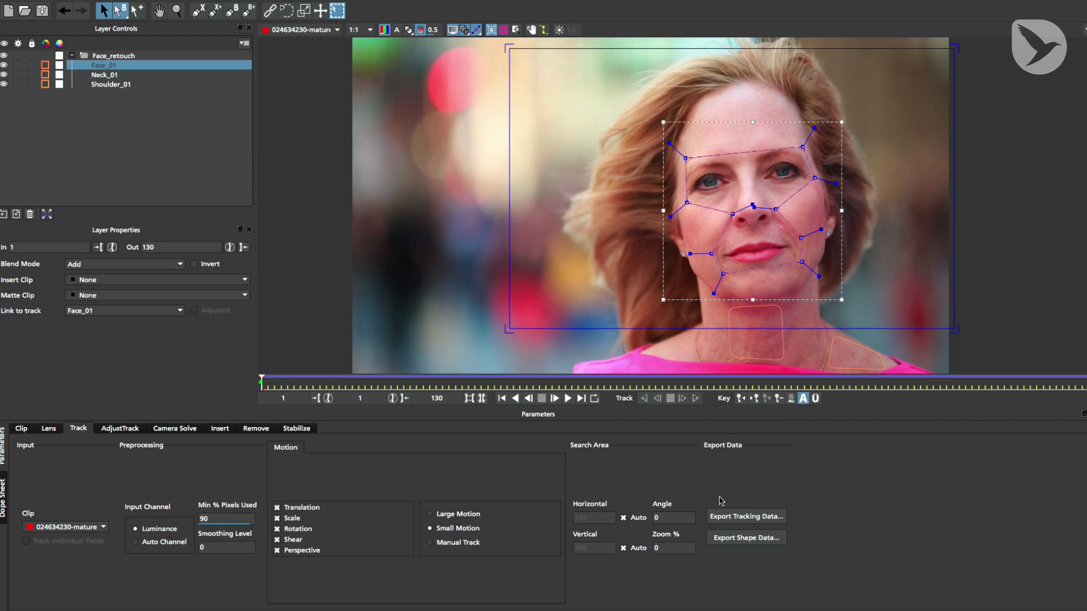
- Bring up Export Tracking Data set to Nuke Corner Pin (*.nk) and move its window aside
{"action": "left_click", "coordinate": [745, 516]}
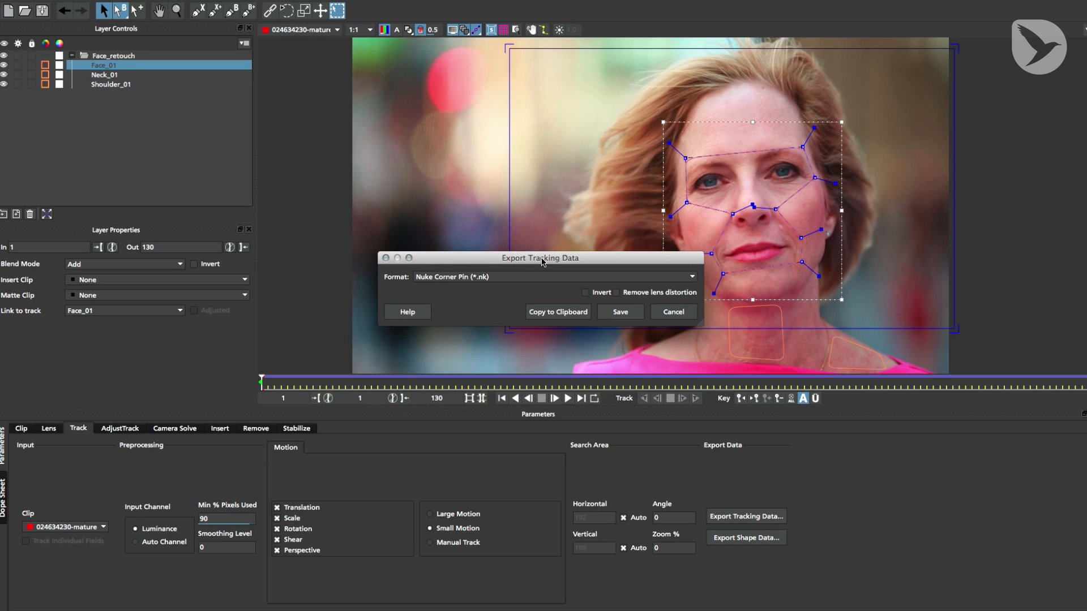
{"action": "left_click_drag", "start_coordinate": [541, 258], "coordinate": [456, 346]}
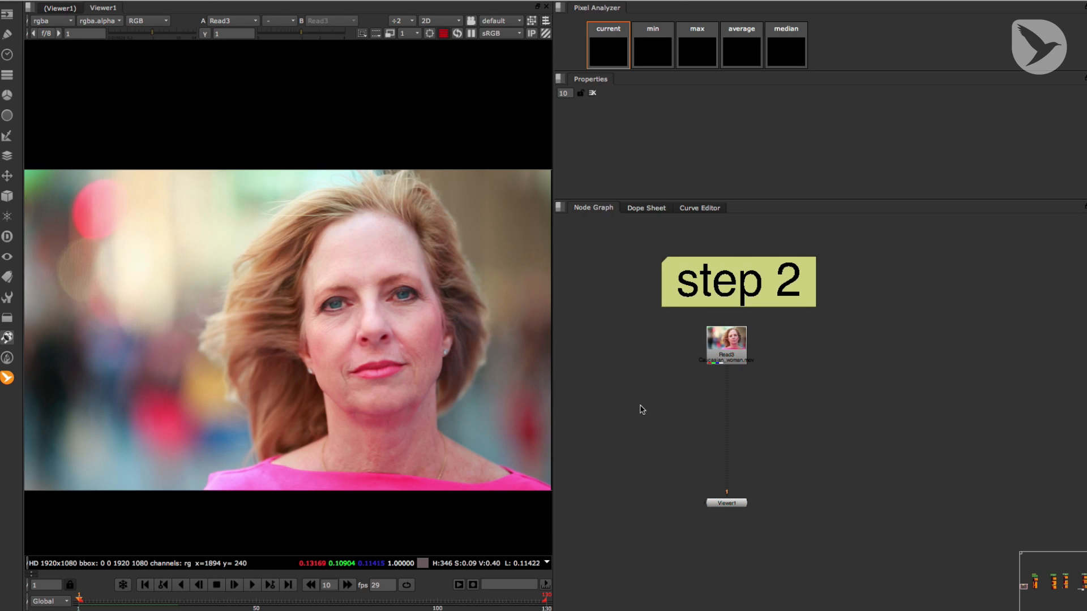
- Check the MochaImport+ Relative file path helper and close it again
{"action": "left_click", "coordinate": [251, 585]}
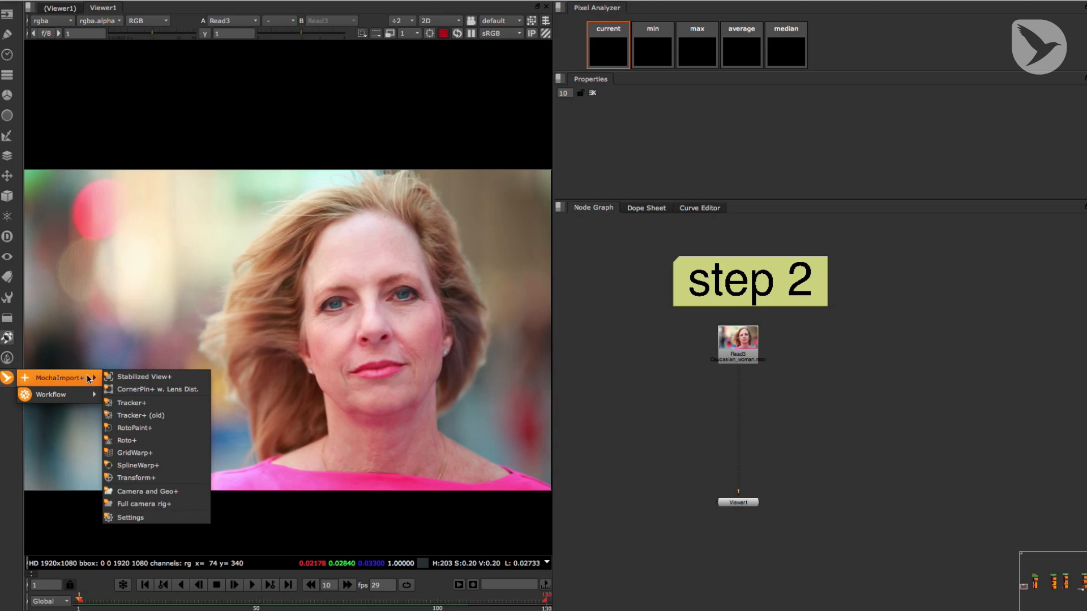
{"action": "mouse_move", "coordinate": [50, 394]}
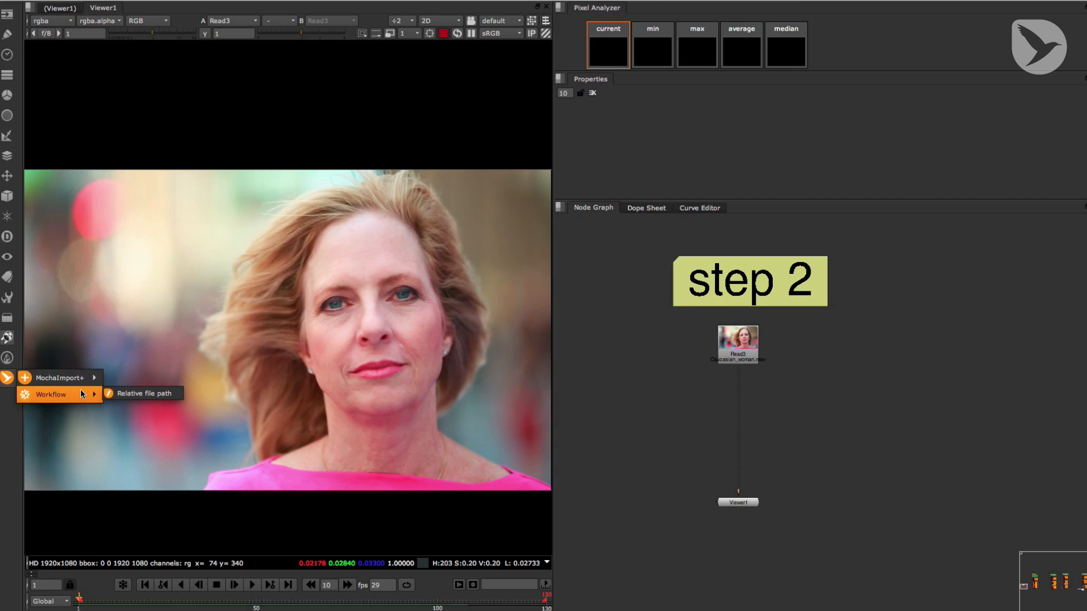
{"action": "mouse_move", "coordinate": [85, 396]}
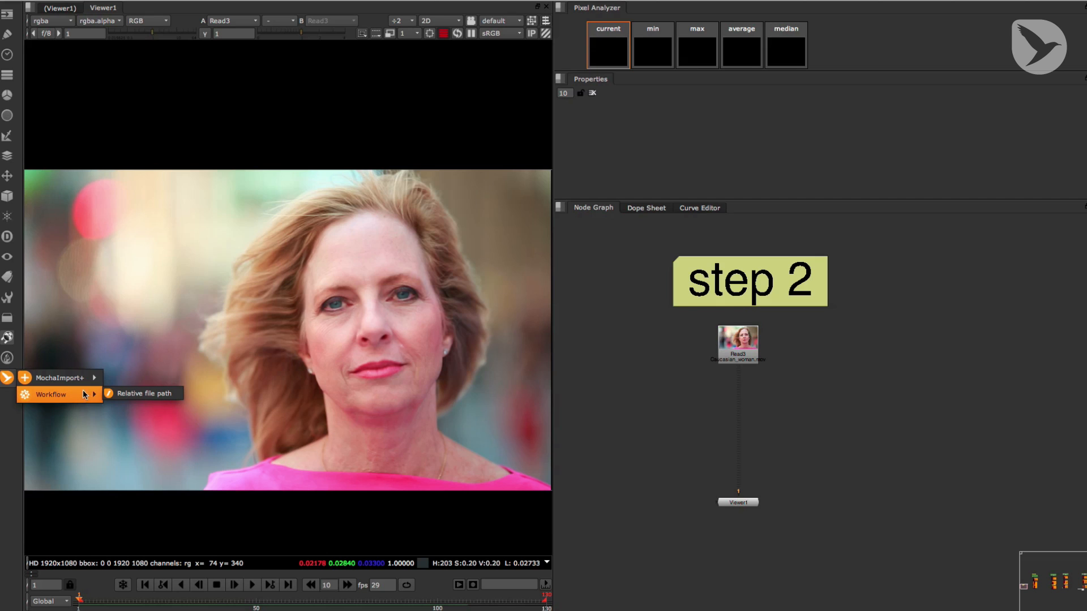
{"action": "mouse_move", "coordinate": [142, 394]}
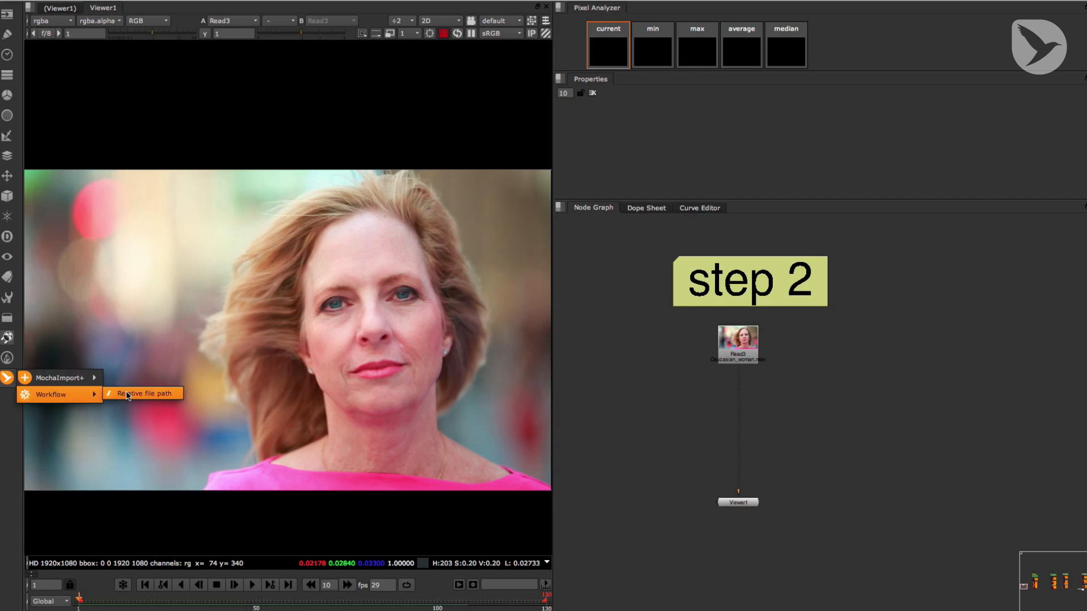
{"action": "left_click", "coordinate": [143, 393]}
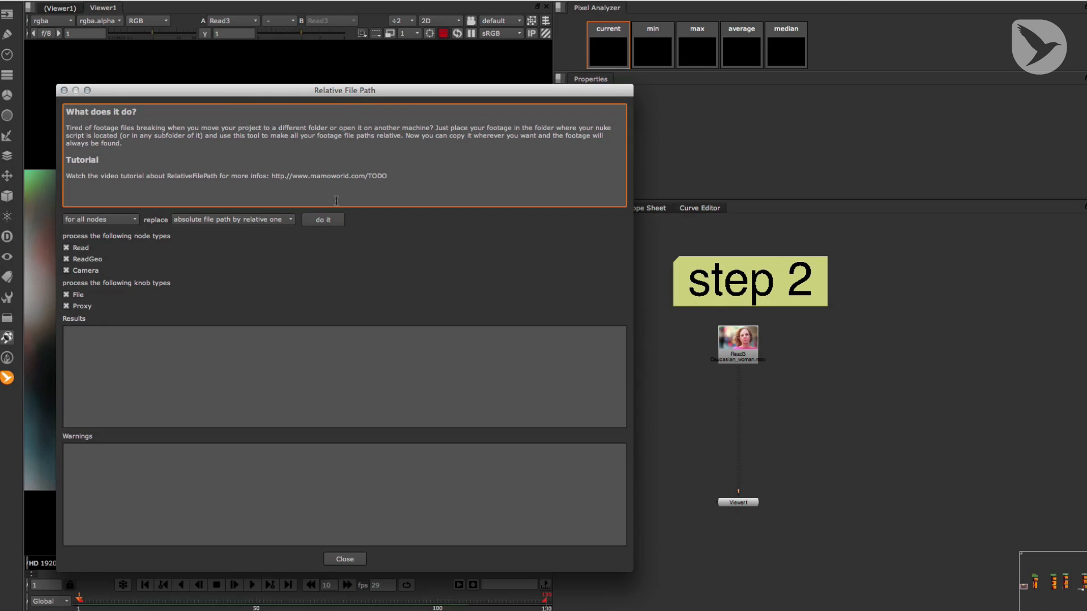
{"action": "left_click", "coordinate": [344, 558]}
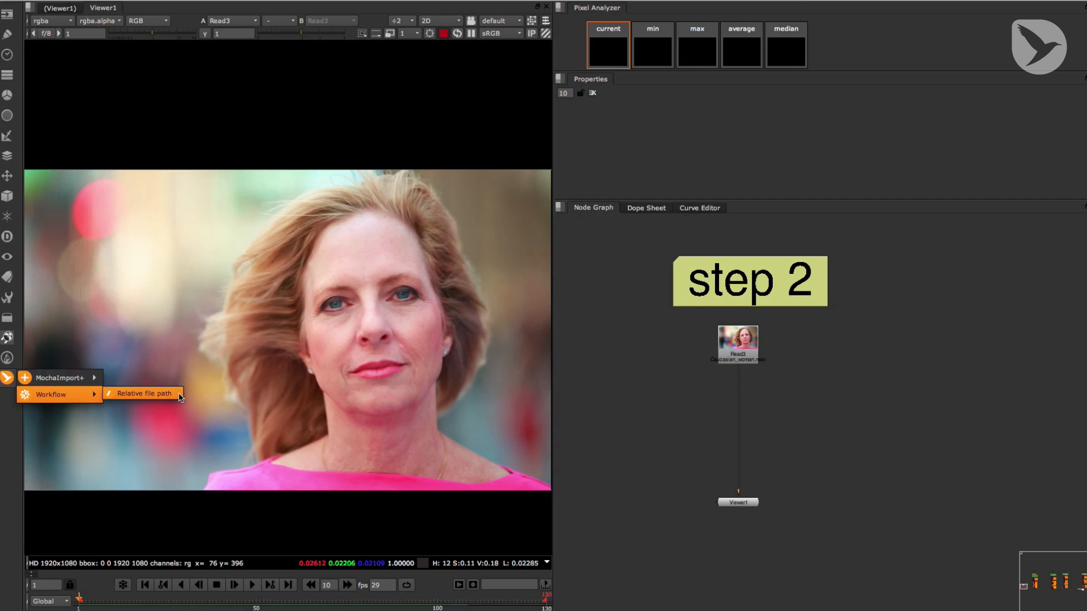
{"action": "mouse_move", "coordinate": [172, 395]}
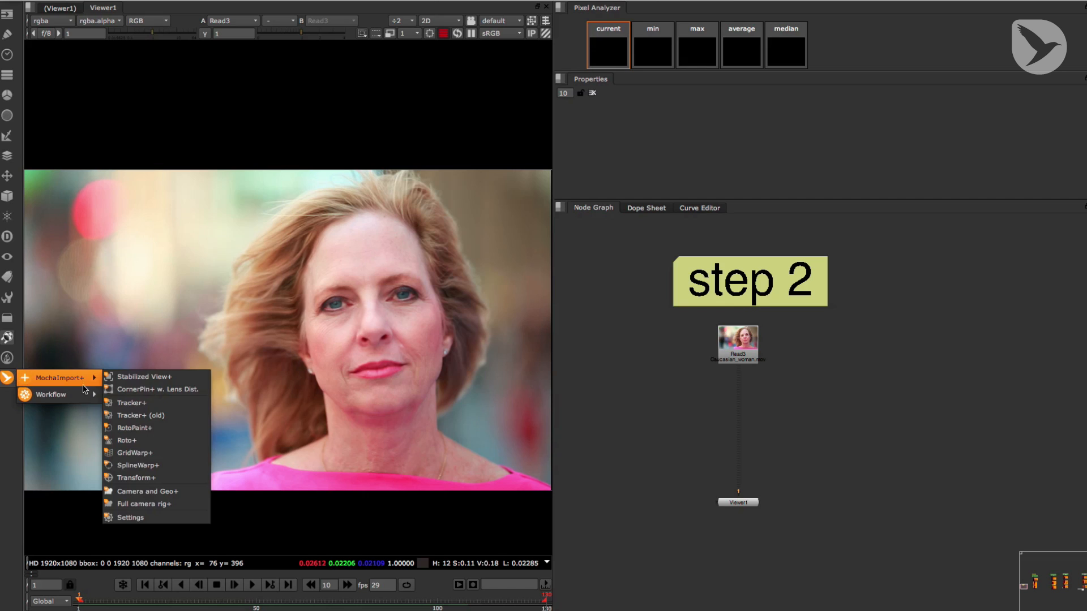
{"action": "mouse_move", "coordinate": [146, 376]}
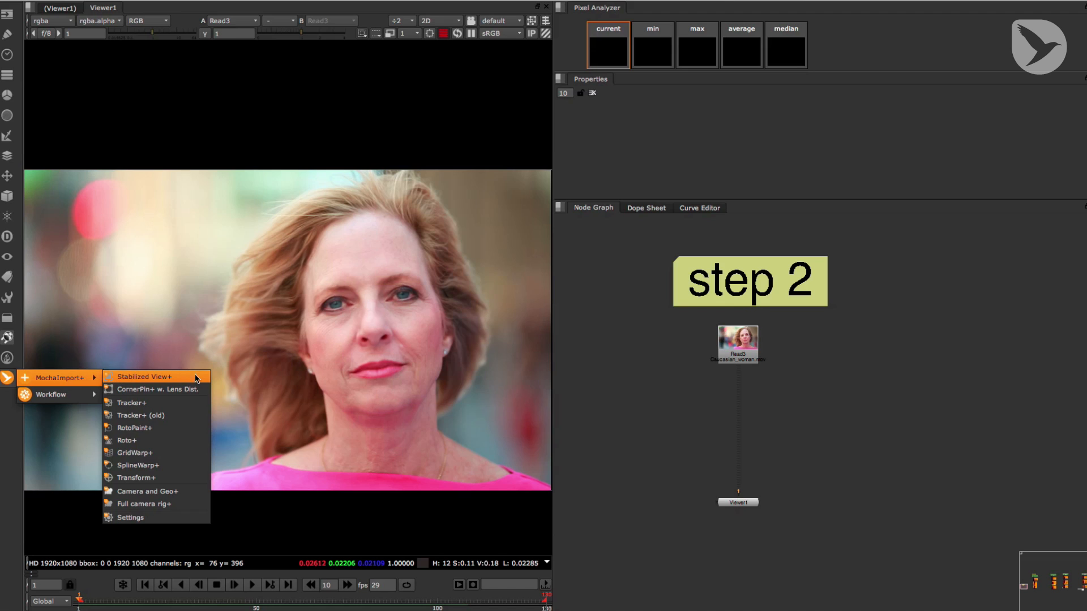
{"action": "mouse_move", "coordinate": [174, 380]}
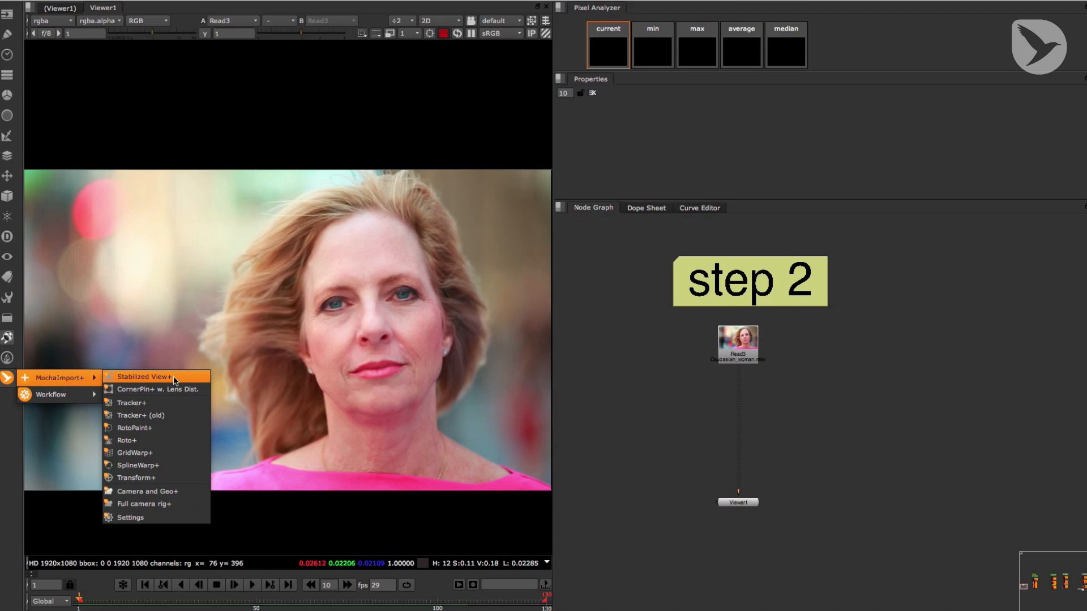
{"action": "mouse_move", "coordinate": [149, 466]}
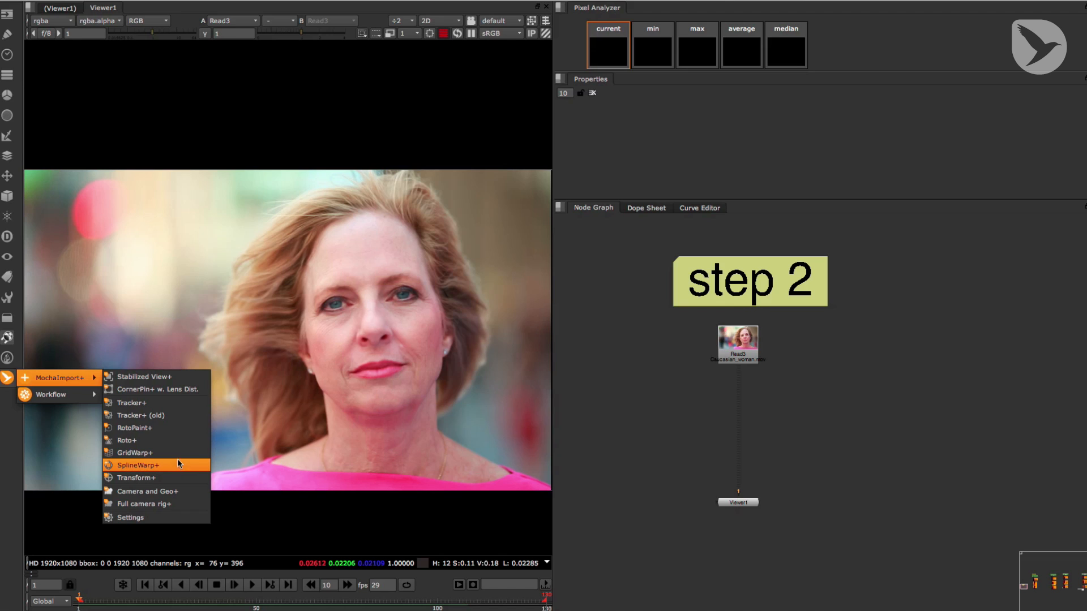
{"action": "mouse_move", "coordinate": [139, 517]}
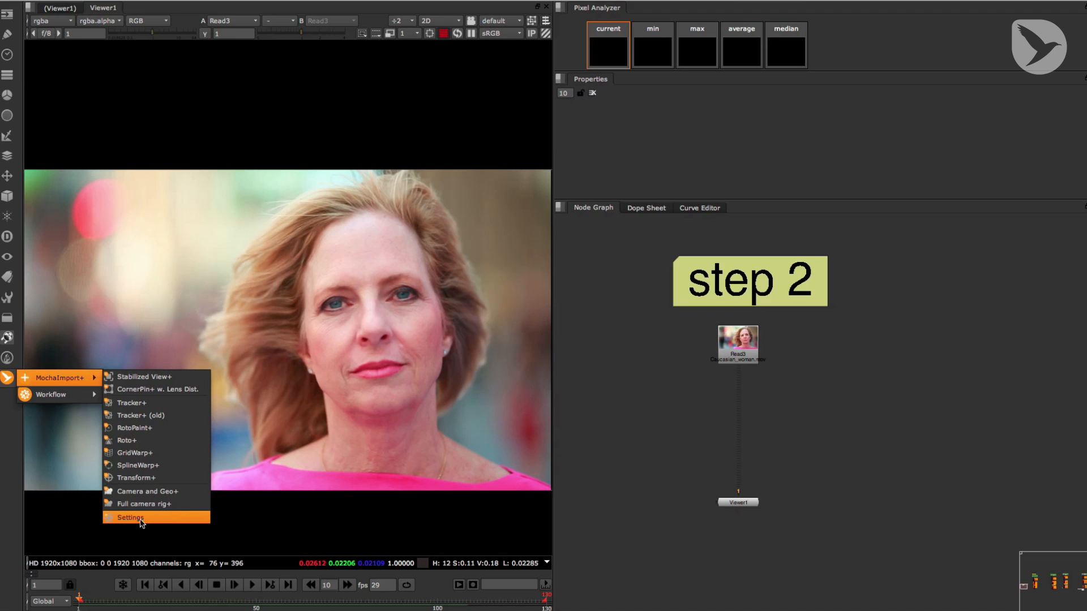
{"action": "mouse_move", "coordinate": [125, 521]}
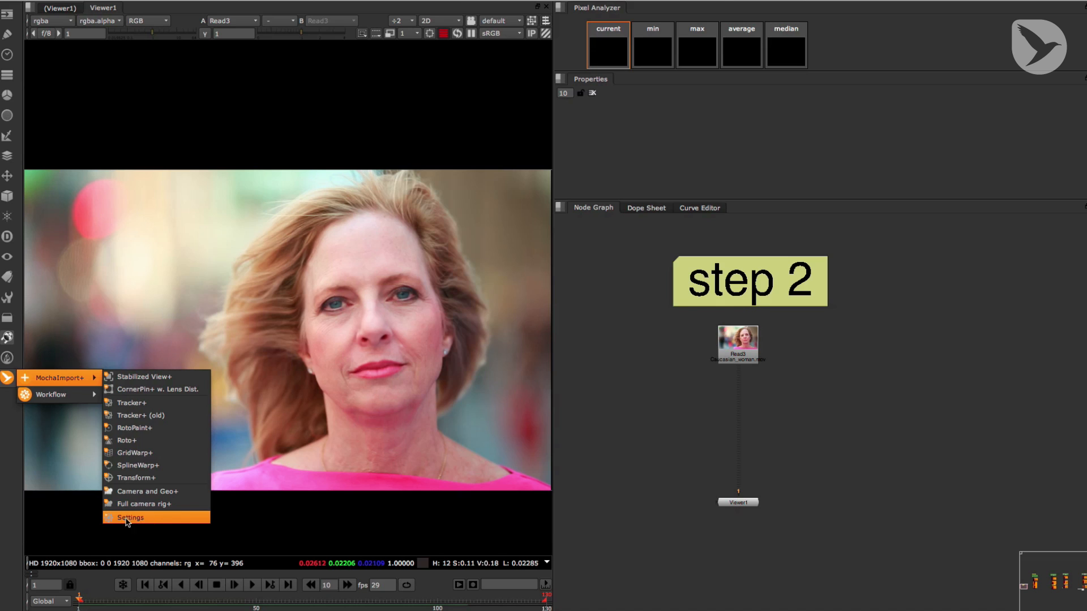
{"action": "left_click", "coordinate": [129, 517]}
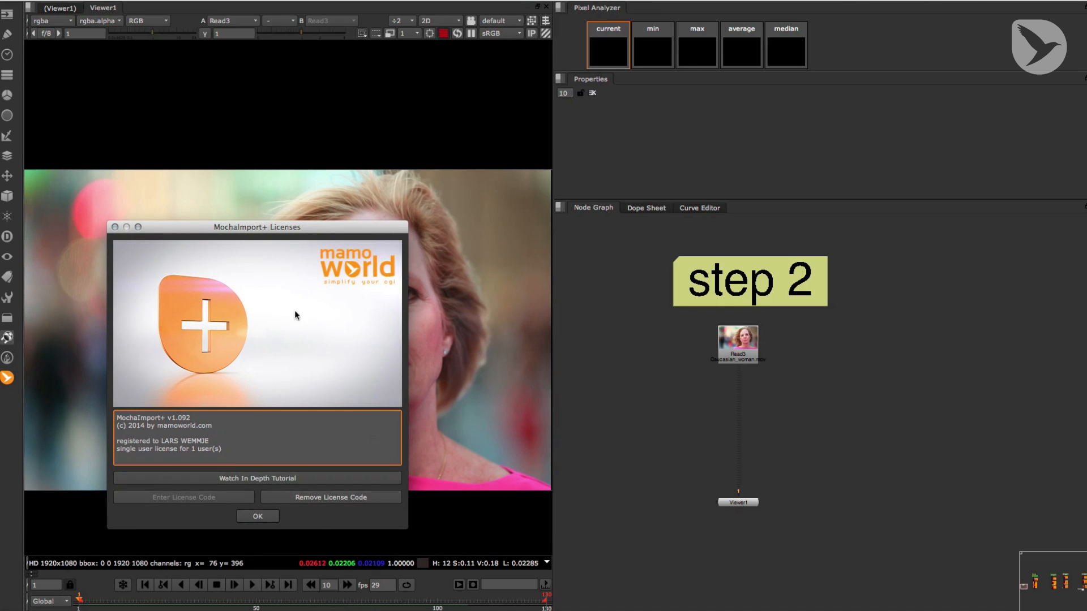
{"action": "mouse_move", "coordinate": [164, 316]}
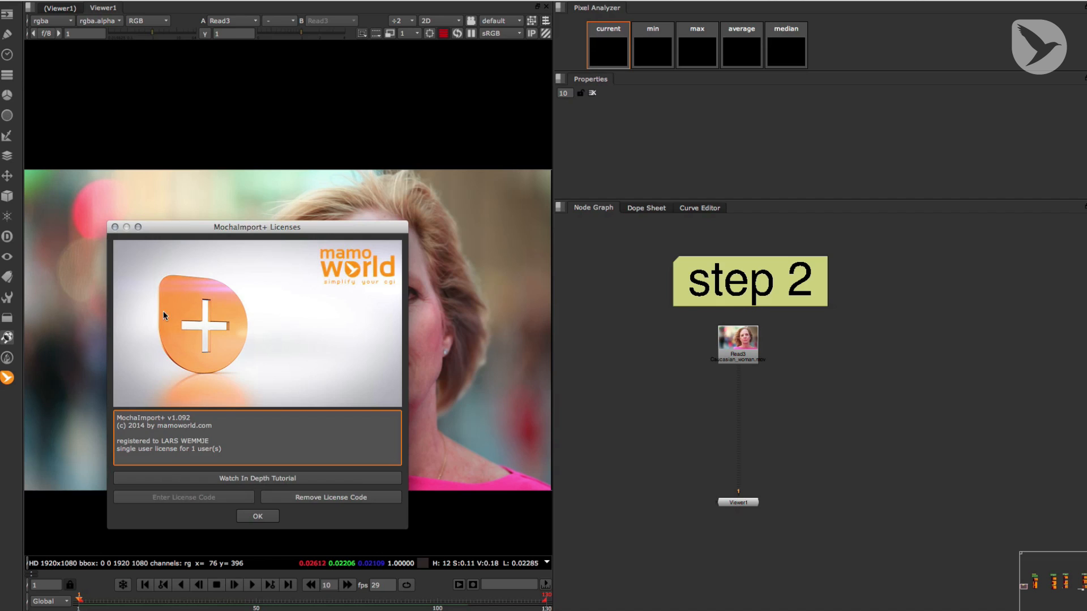
{"action": "left_click", "coordinate": [257, 516]}
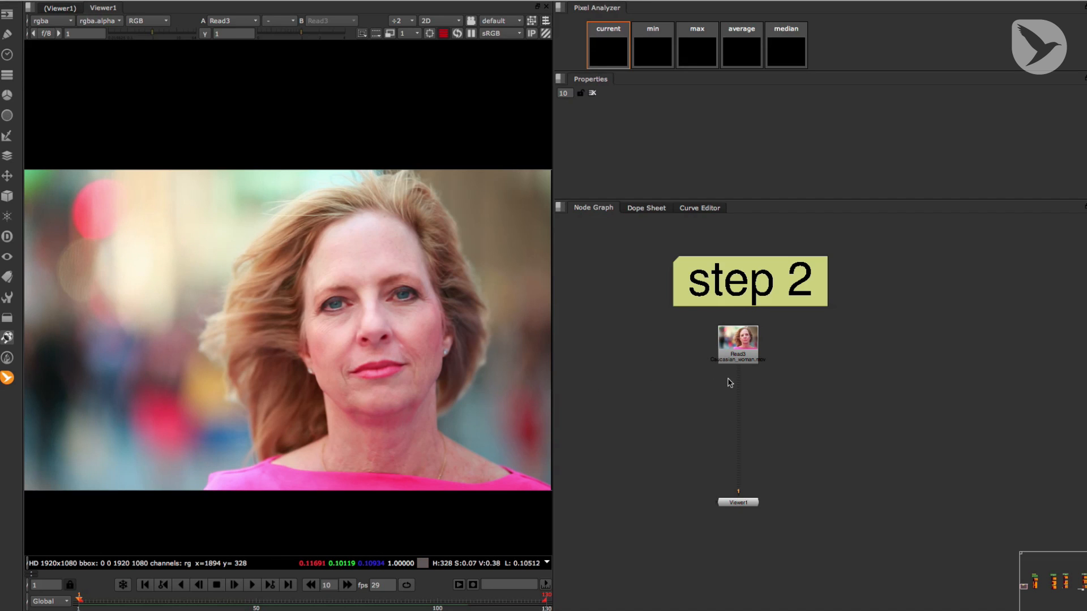
- Add a MochaImport+ Stabilized View+ setup onto the Read3 face footage
{"action": "left_click", "coordinate": [737, 345]}
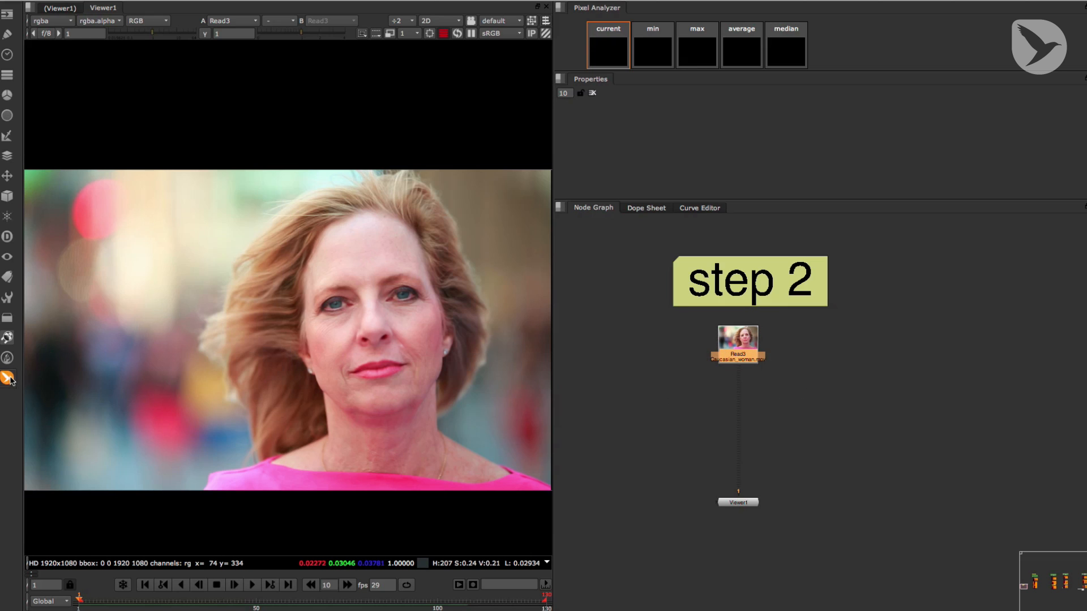
{"action": "left_click", "coordinate": [8, 378]}
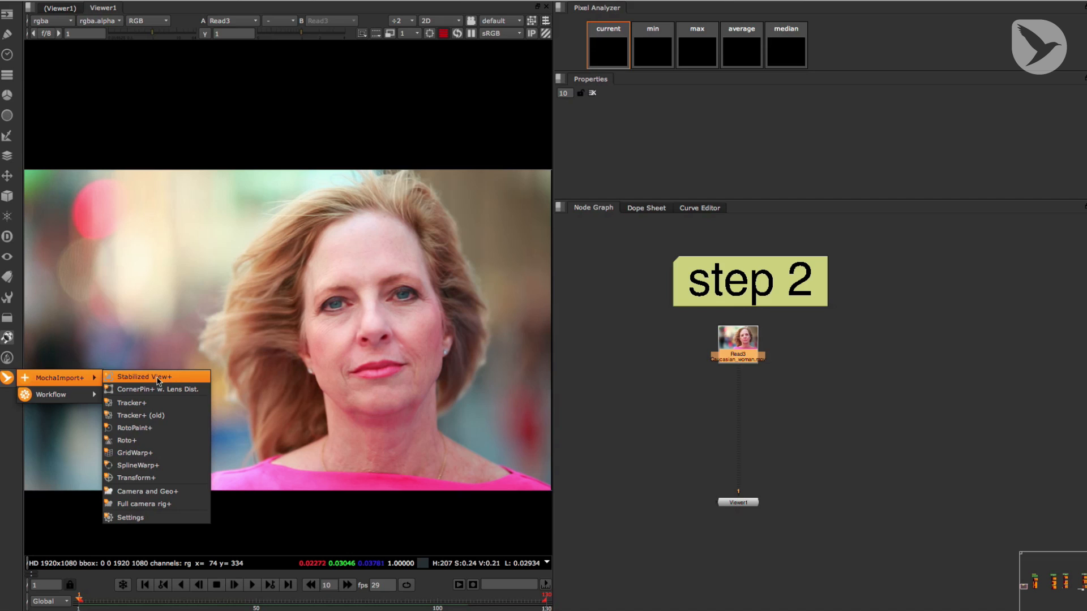
{"action": "left_click", "coordinate": [148, 376]}
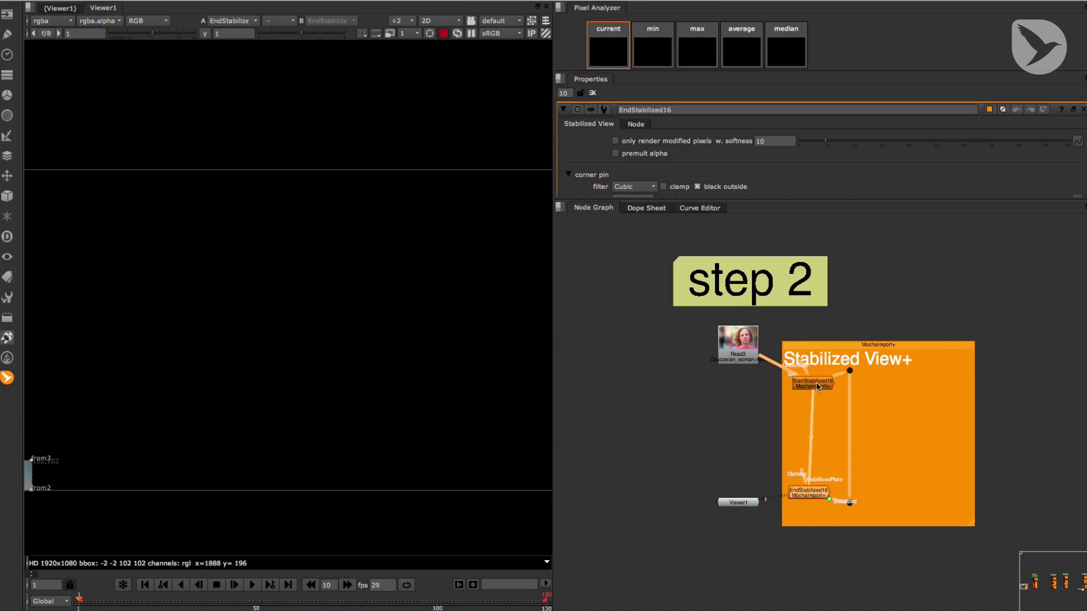
- Load the copied Mocha corner-pin data into StartStabilized via 'from clipboard'
{"action": "left_click", "coordinate": [814, 381]}
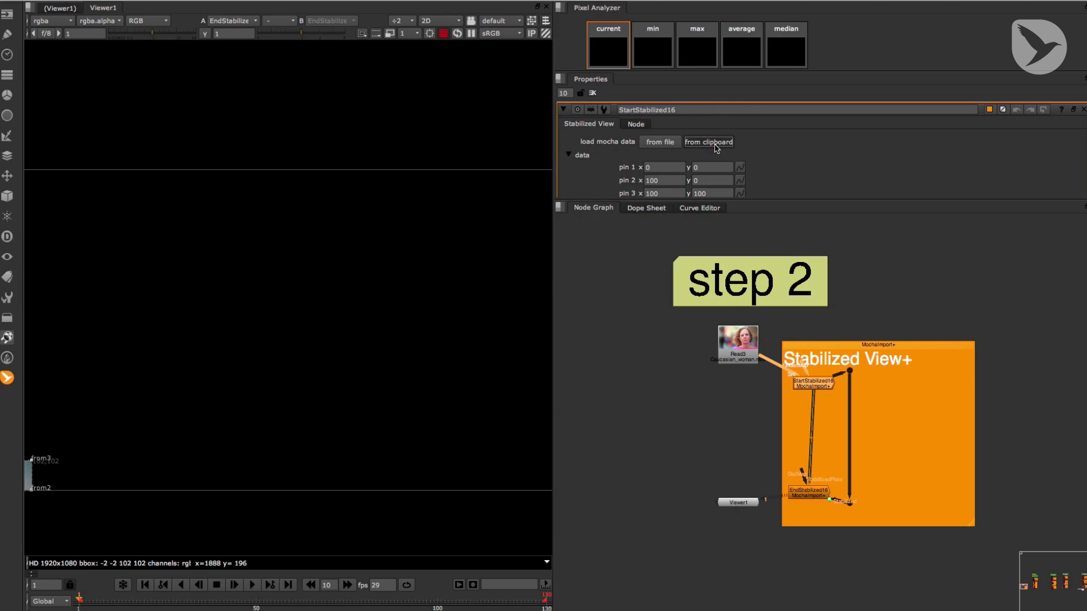
{"action": "left_click", "coordinate": [708, 143]}
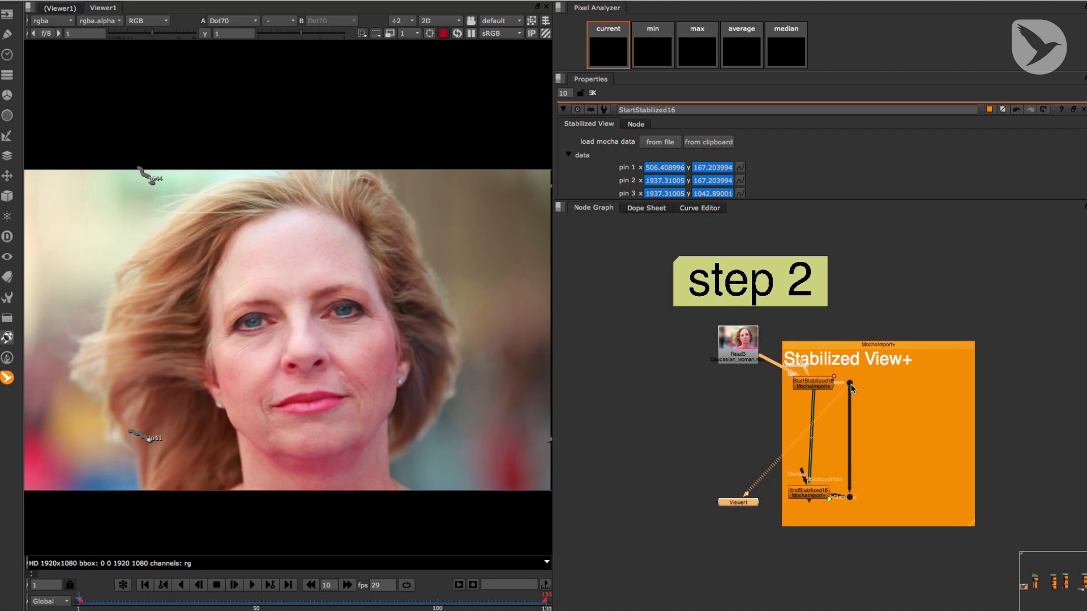
{"action": "left_click", "coordinate": [252, 584]}
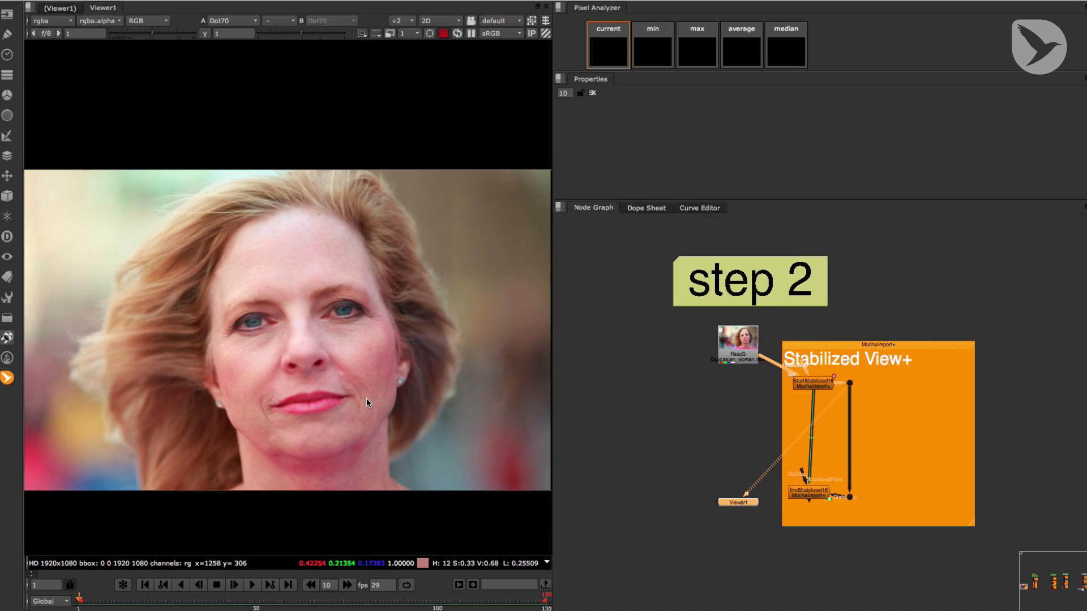
{"action": "mouse_move", "coordinate": [304, 324]}
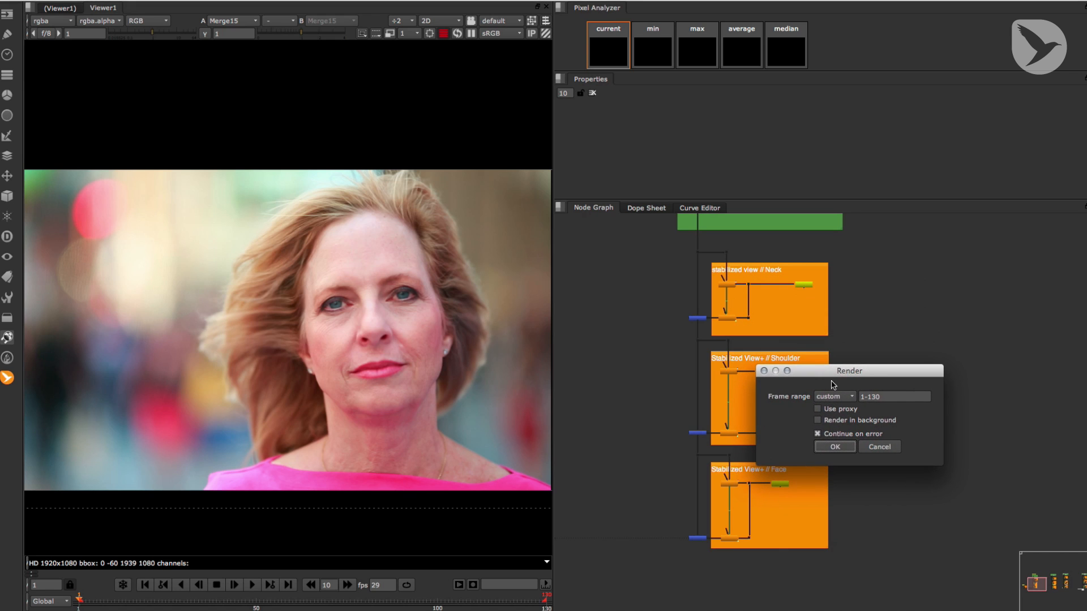
- Set the render frame range to custom frame 1, confirm, and switch to Photoshop with face.tif
{"action": "left_click", "coordinate": [895, 396]}
{"action": "type", "text": "1"}
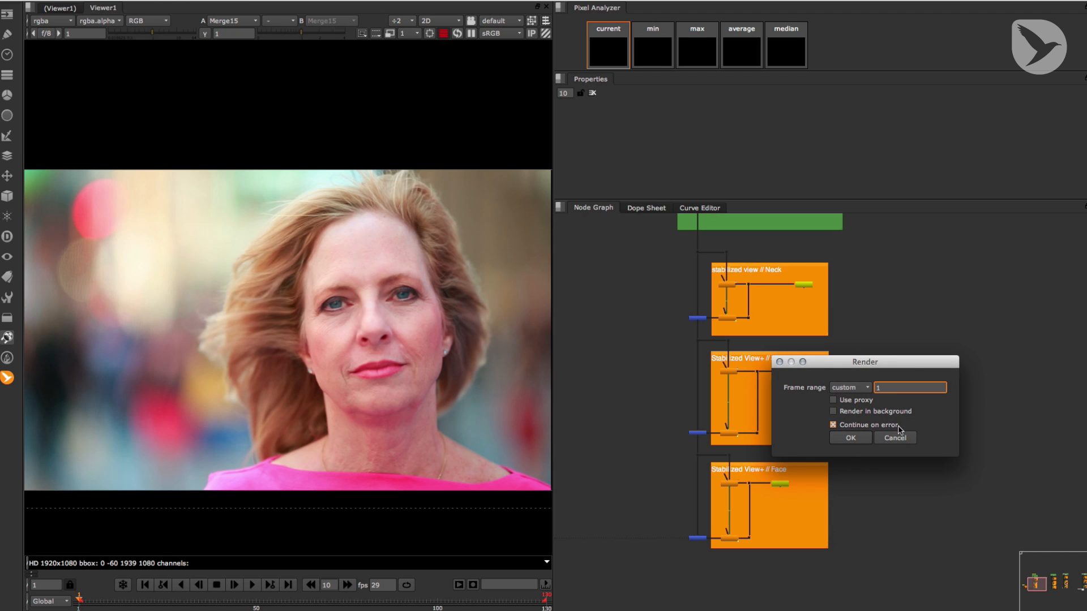
{"action": "left_click", "coordinate": [894, 437]}
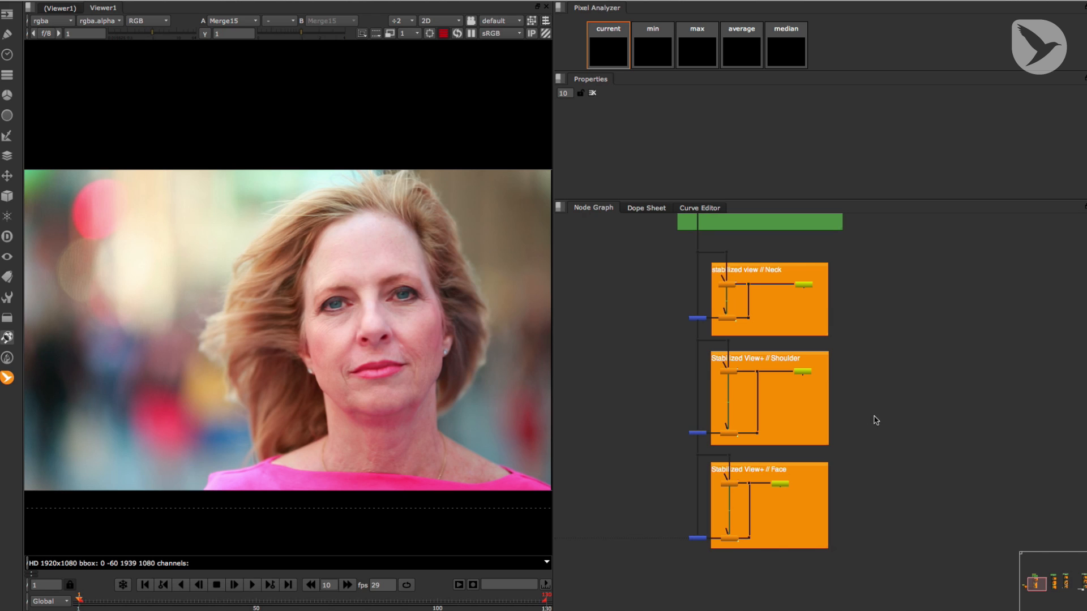
{"action": "mouse_move", "coordinate": [862, 353]}
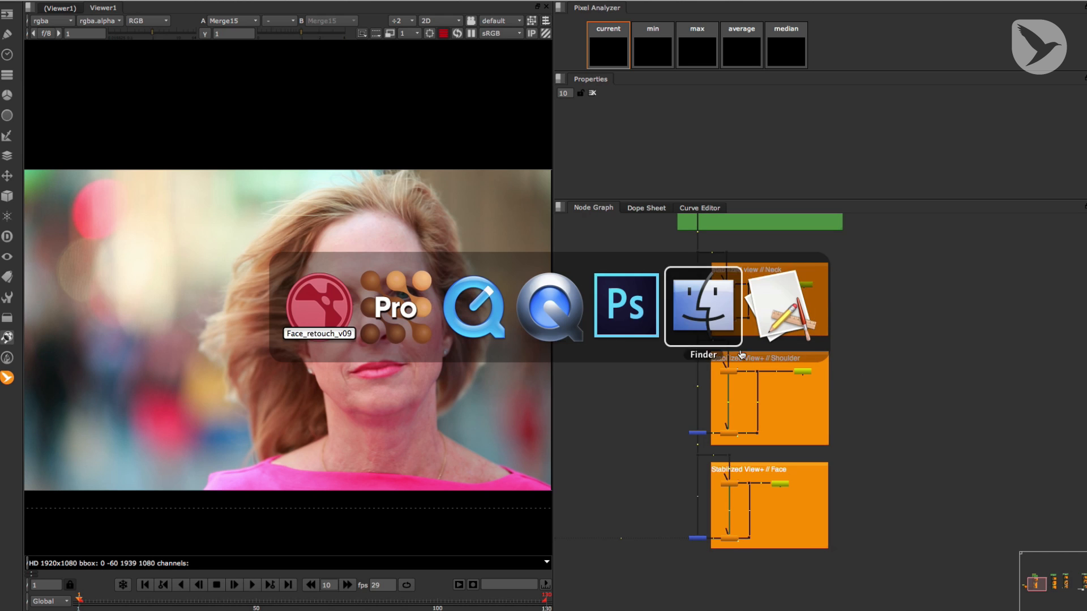
{"action": "left_click", "coordinate": [625, 306]}
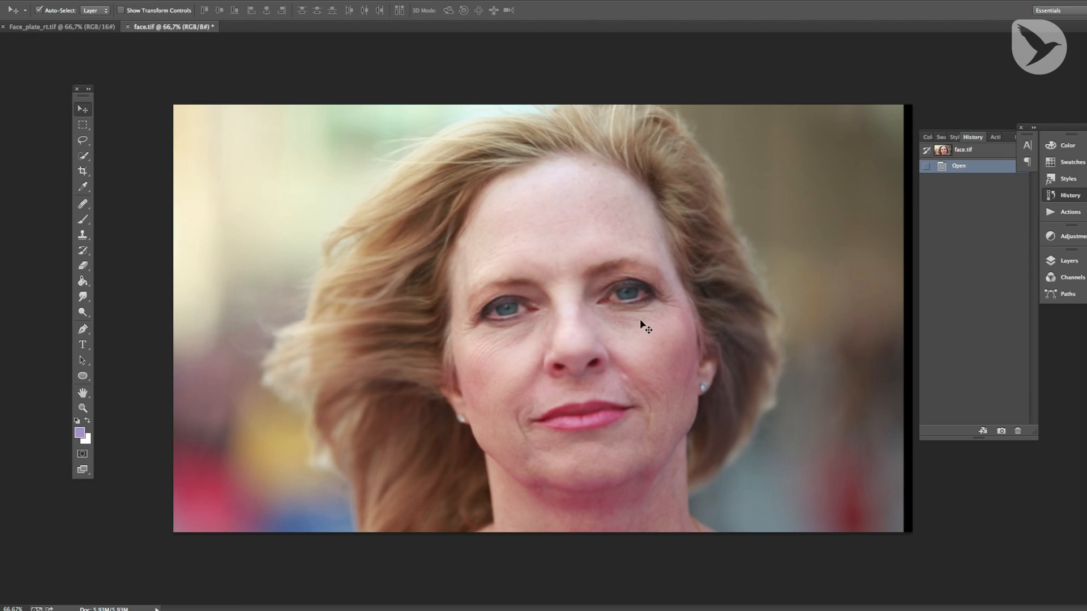
{"action": "mouse_move", "coordinate": [711, 381]}
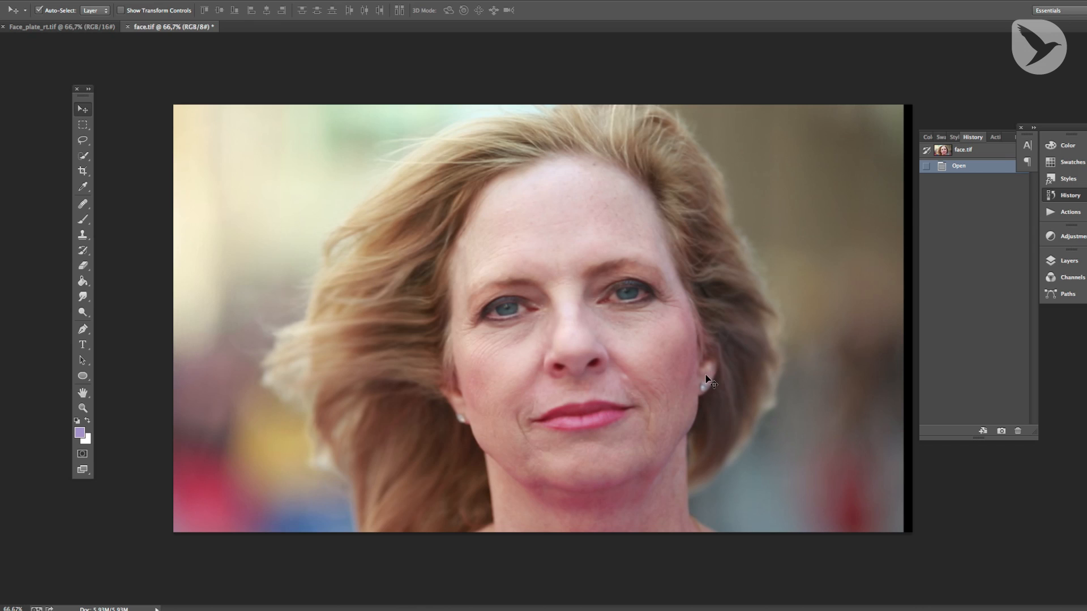
{"action": "mouse_move", "coordinate": [656, 395]}
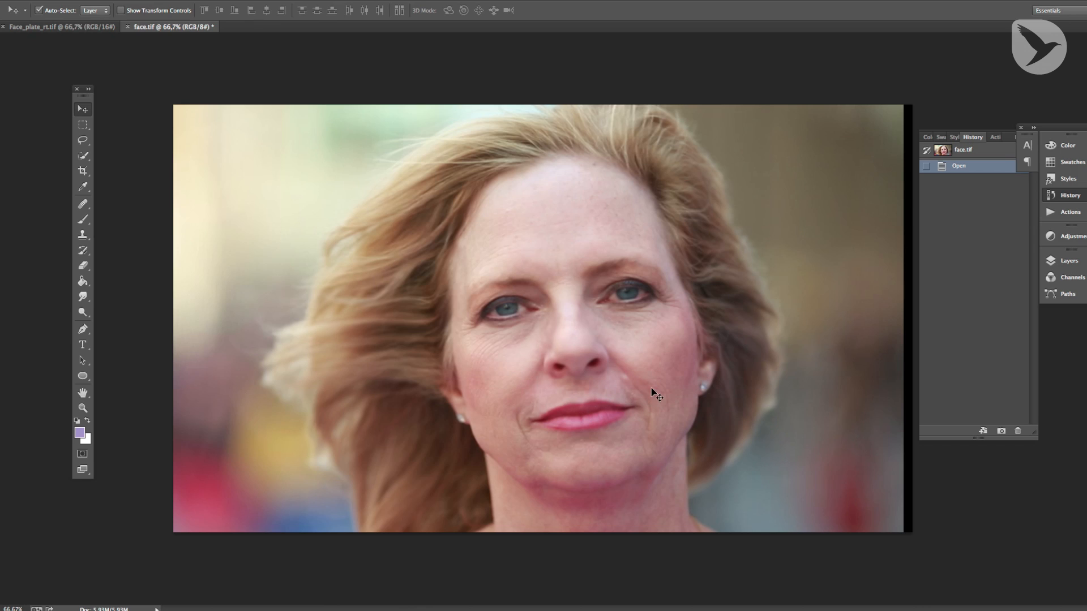
{"action": "mouse_move", "coordinate": [580, 422]}
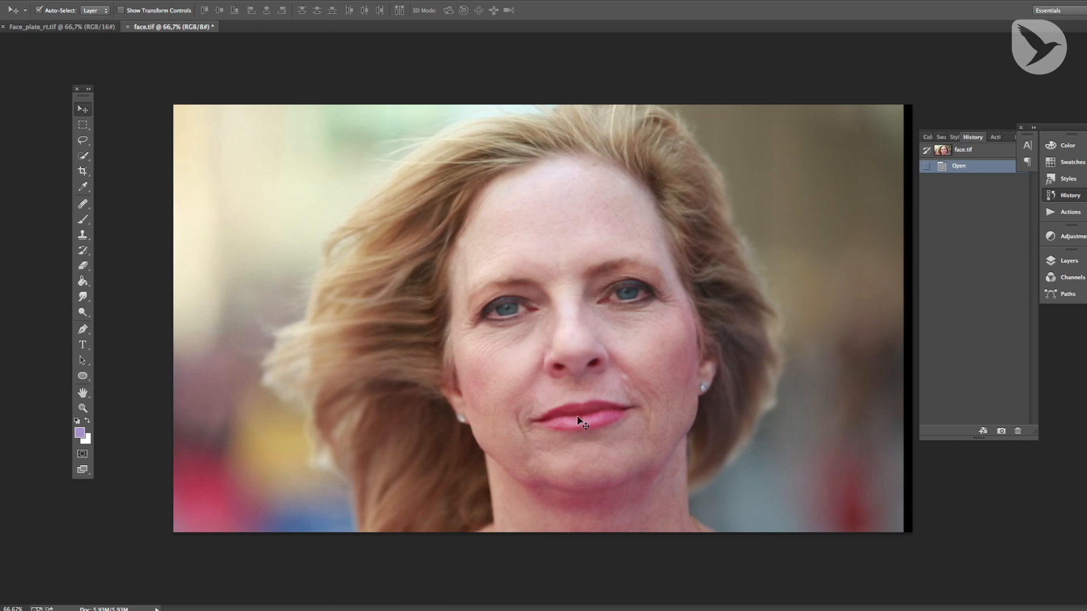
{"action": "mouse_move", "coordinate": [634, 402]}
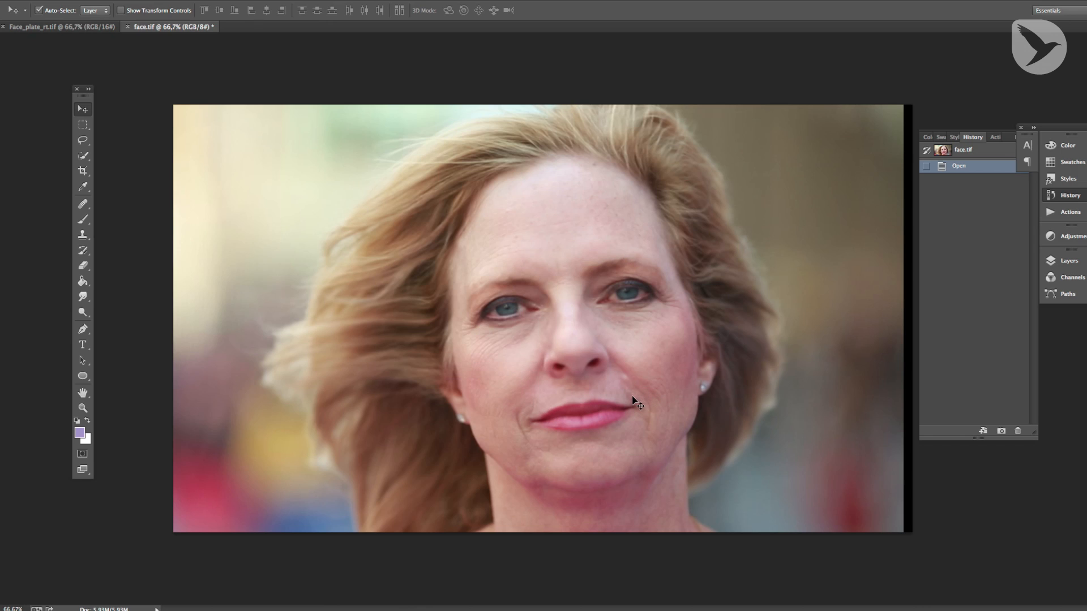
{"action": "mouse_move", "coordinate": [655, 406]}
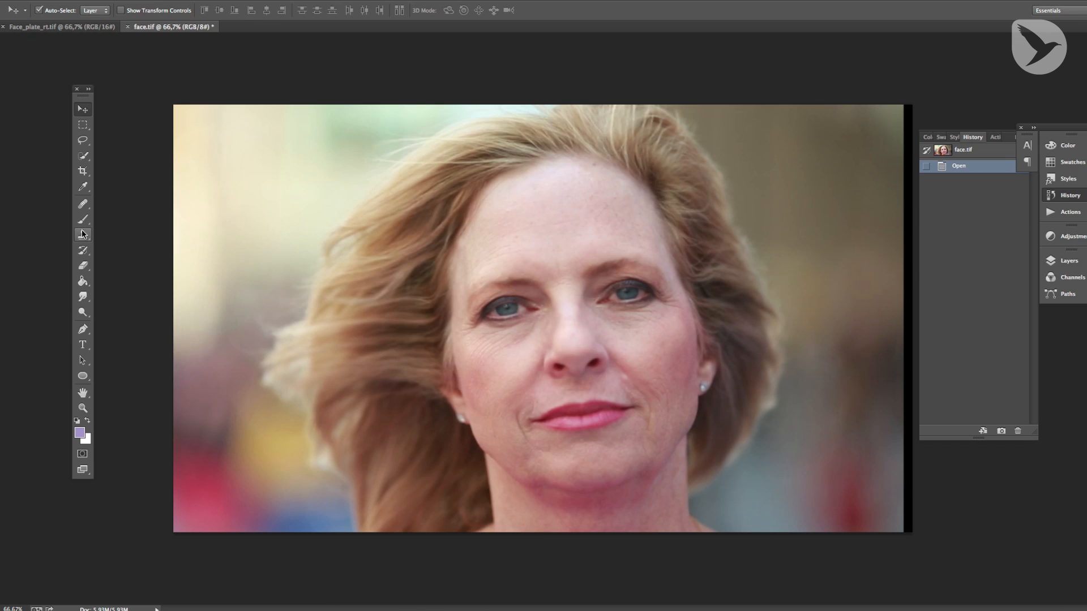
{"action": "mouse_move", "coordinate": [82, 233]}
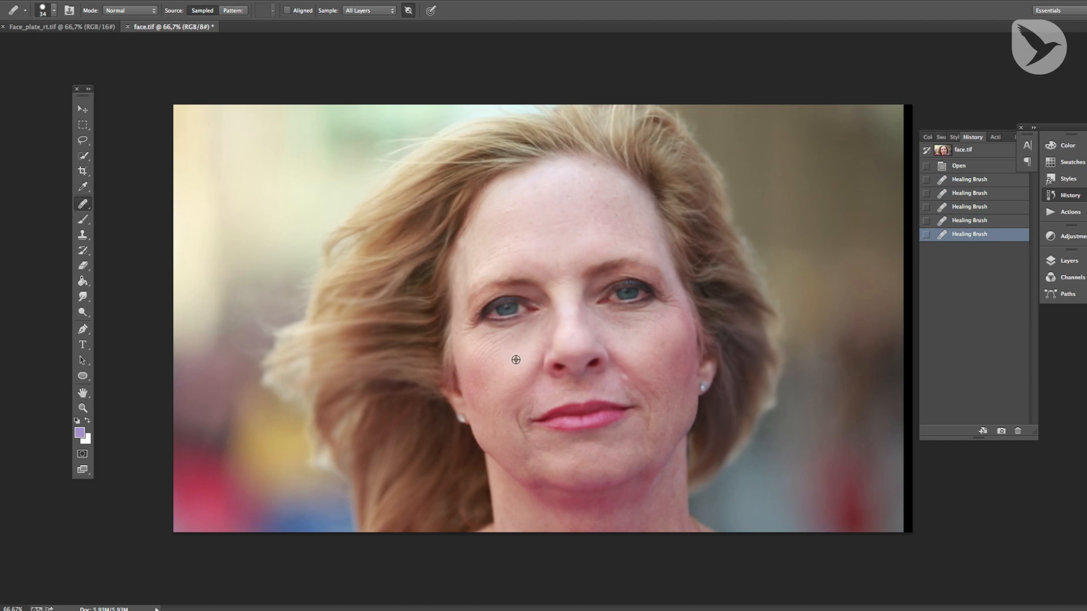
- Heal the wrinkles on the left cheek with the Healing Brush and return to the Move tool
{"action": "left_click", "coordinate": [508, 359]}
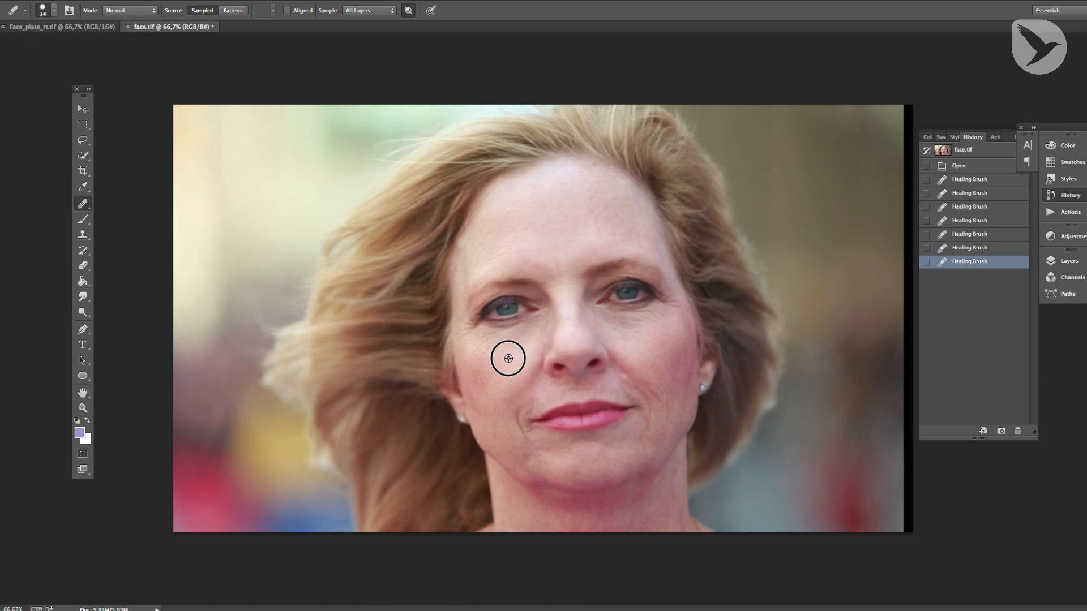
{"action": "left_click", "coordinate": [474, 368]}
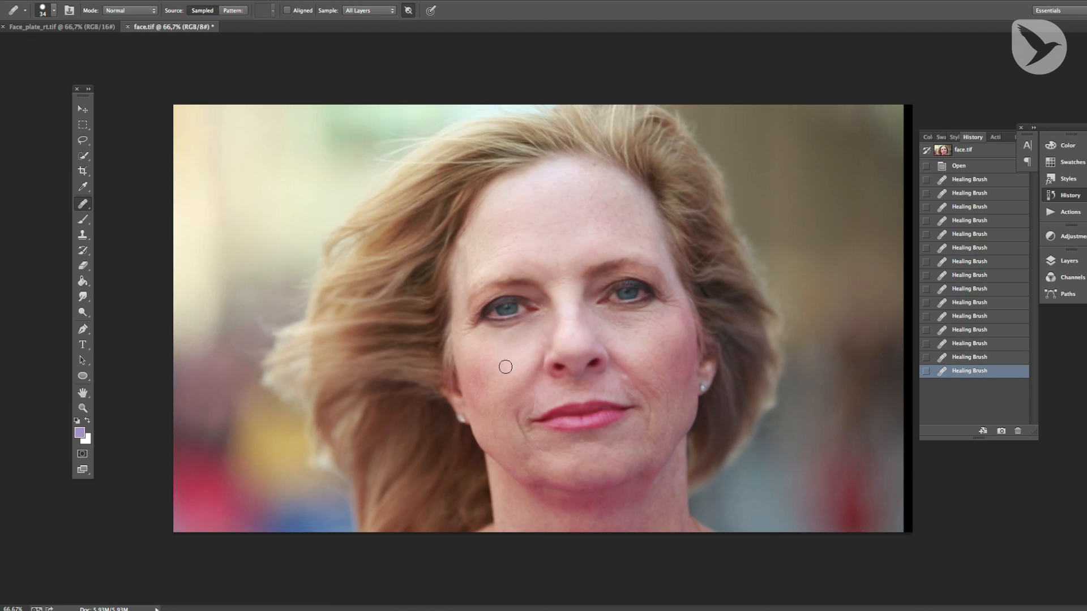
{"action": "left_click", "coordinate": [609, 382]}
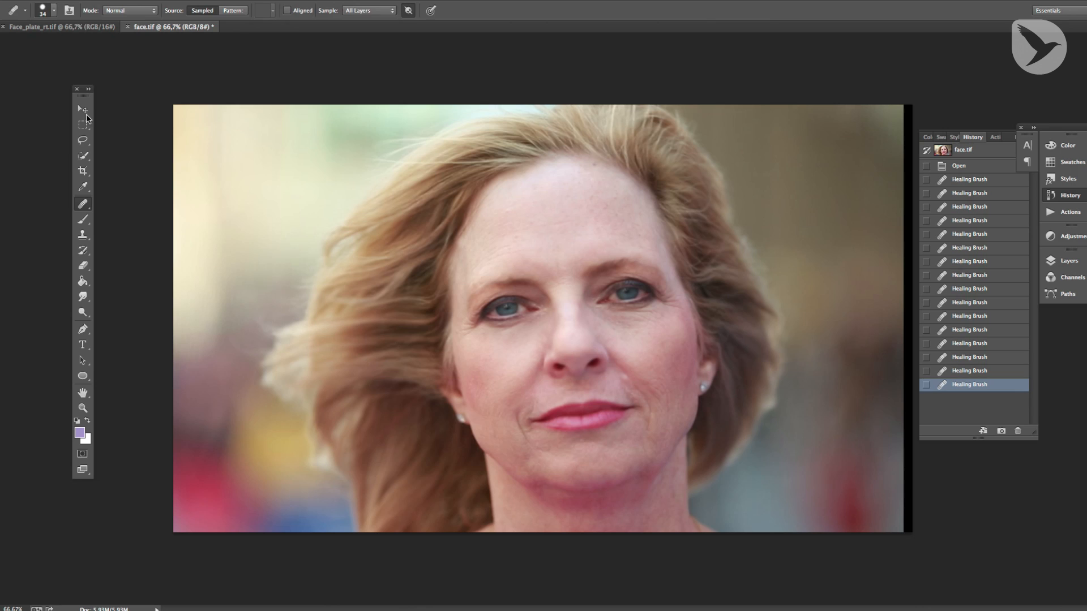
{"action": "left_click", "coordinate": [81, 109]}
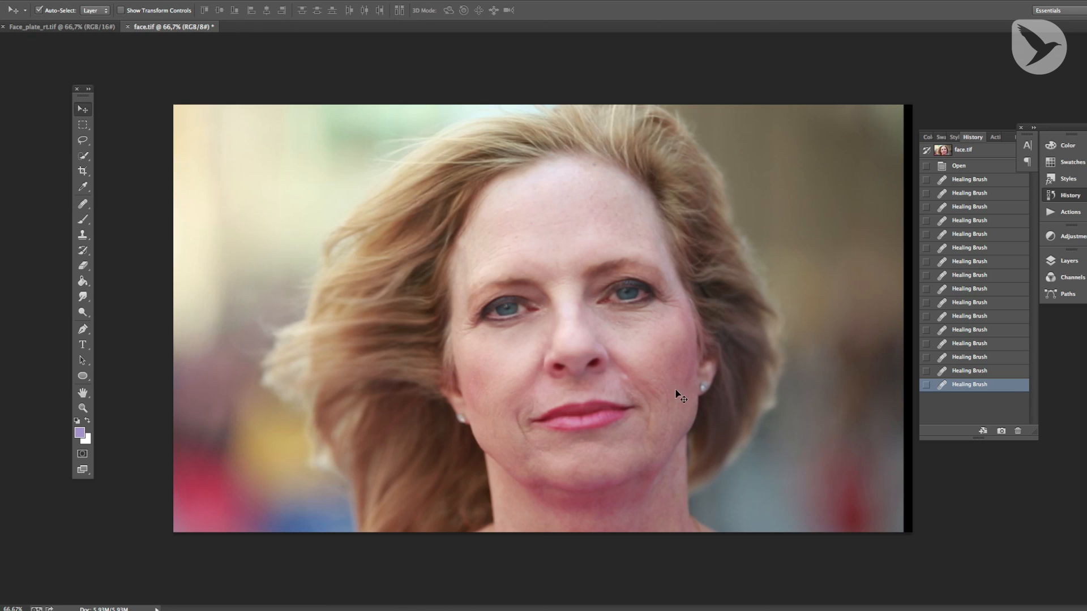
{"action": "mouse_move", "coordinate": [672, 395]}
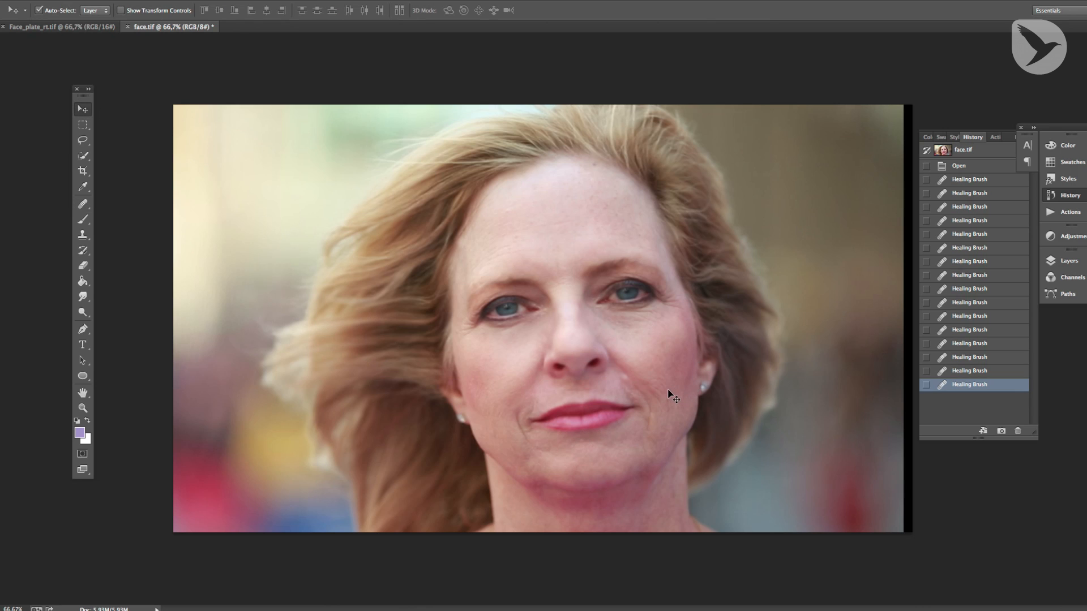
- Compare against the finished Face_plate_rt.tif retouched plate
{"action": "left_click", "coordinate": [60, 26]}
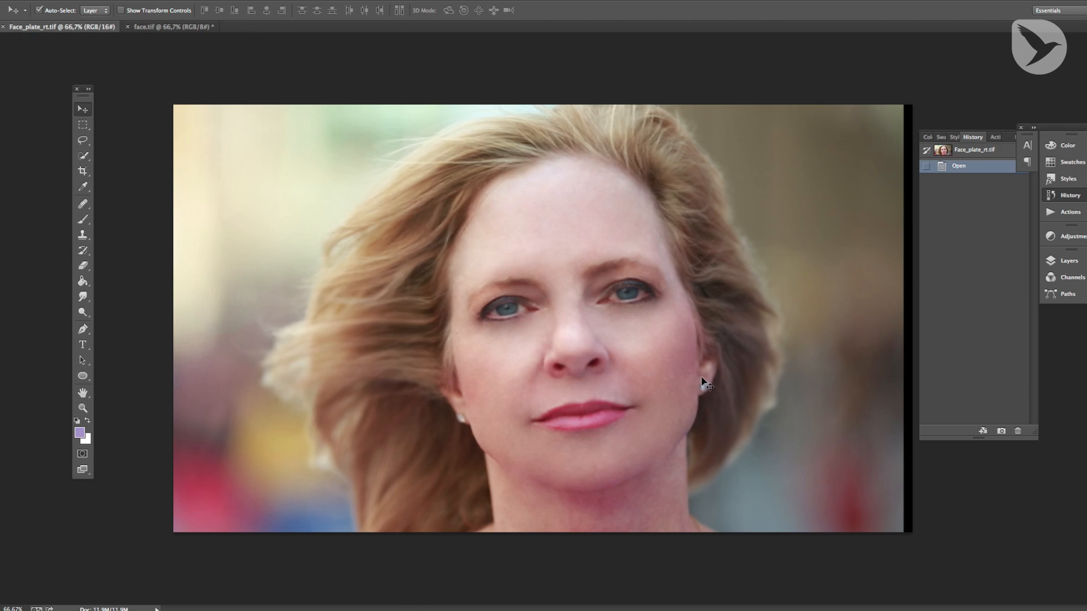
{"action": "mouse_move", "coordinate": [680, 390]}
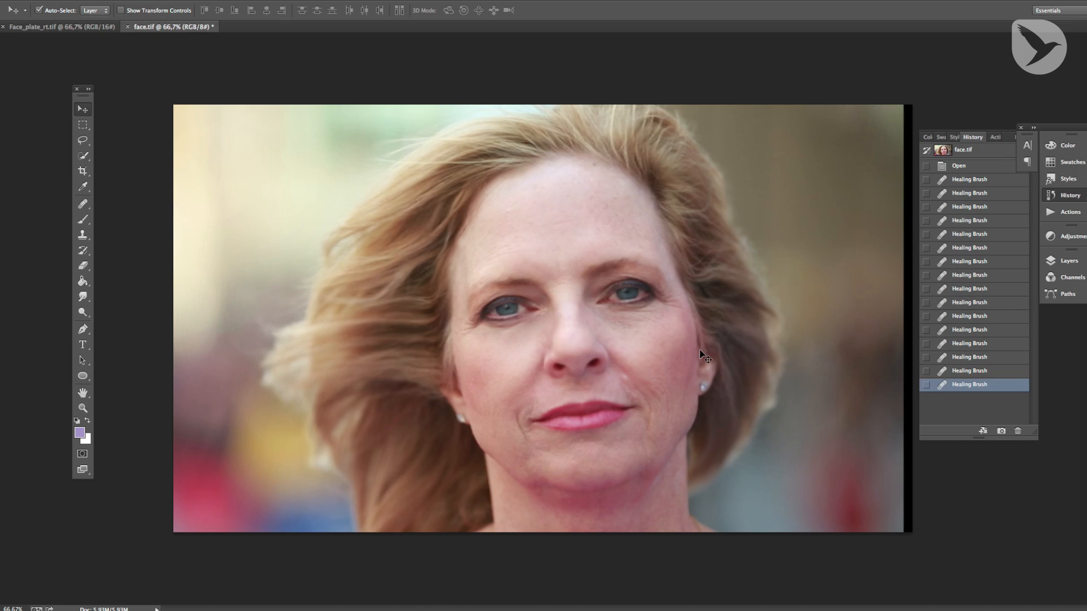
{"action": "left_click", "coordinate": [55, 26]}
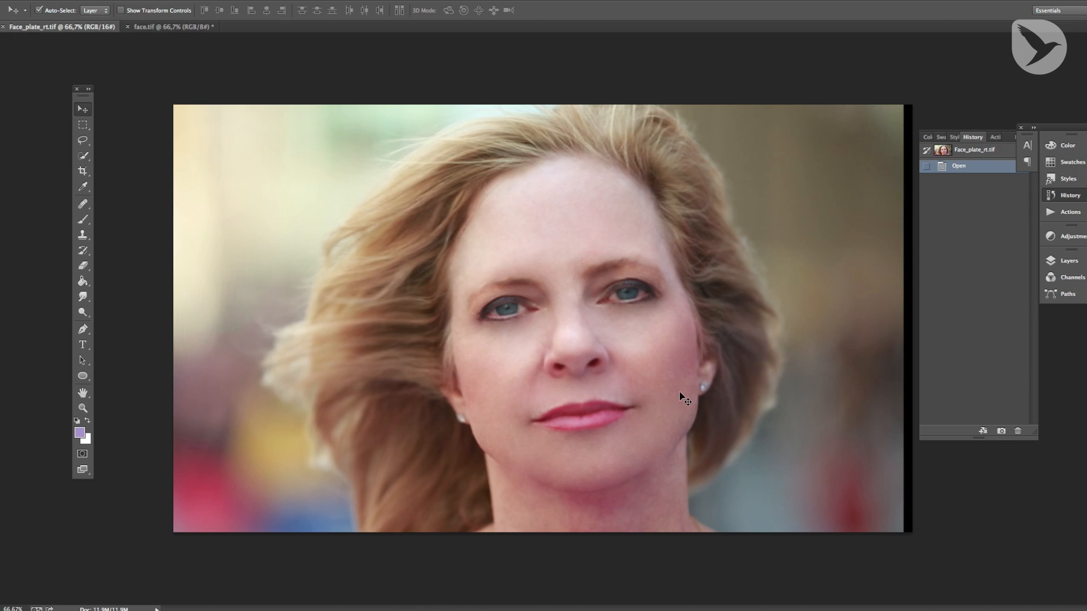
{"action": "mouse_move", "coordinate": [673, 371]}
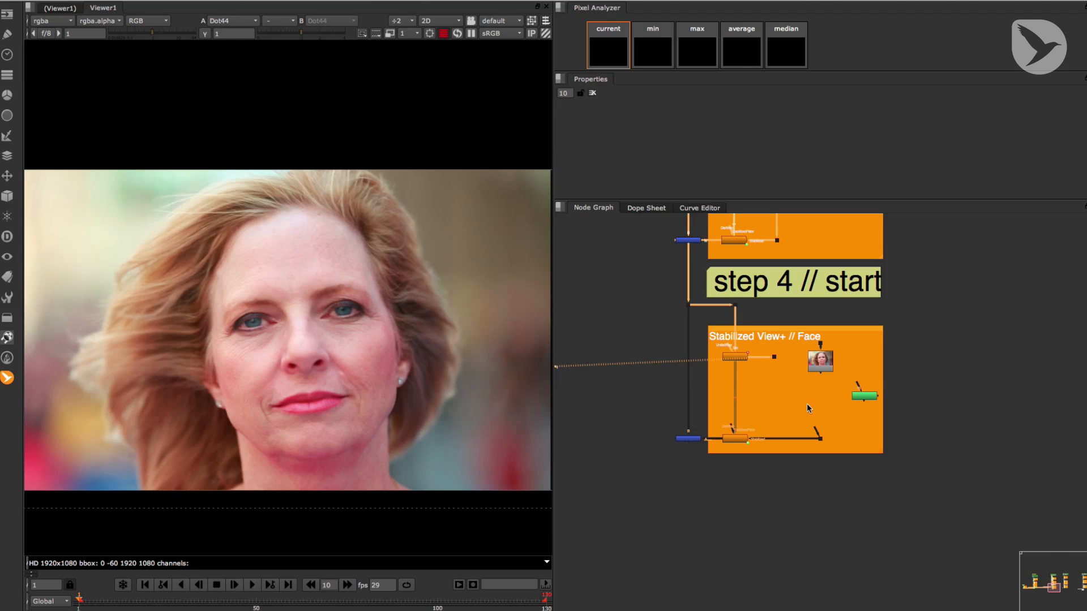
{"action": "mouse_move", "coordinate": [801, 376]}
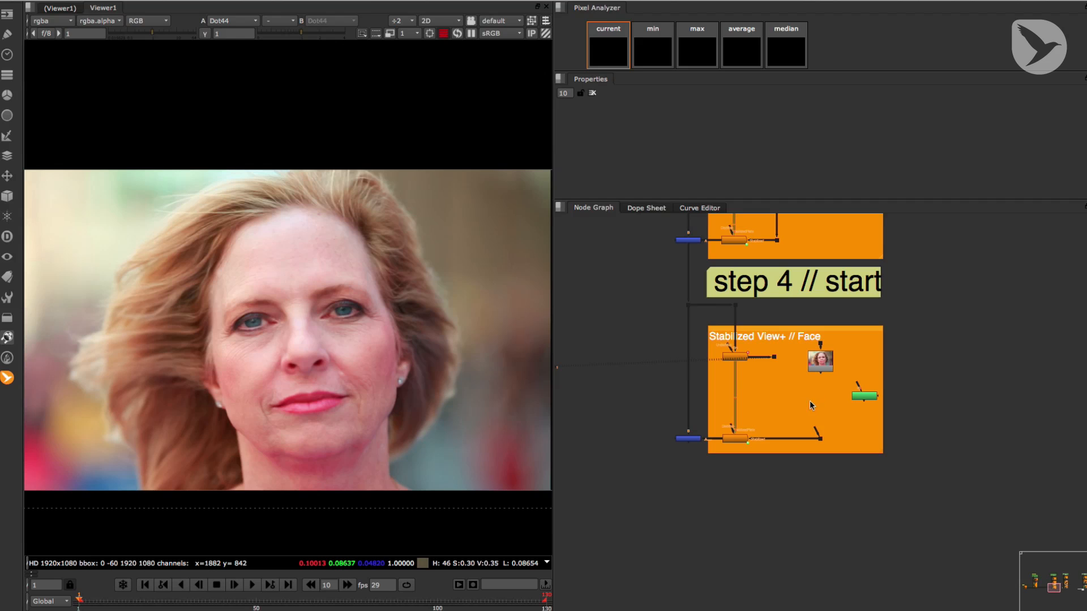
{"action": "mouse_move", "coordinate": [811, 401]}
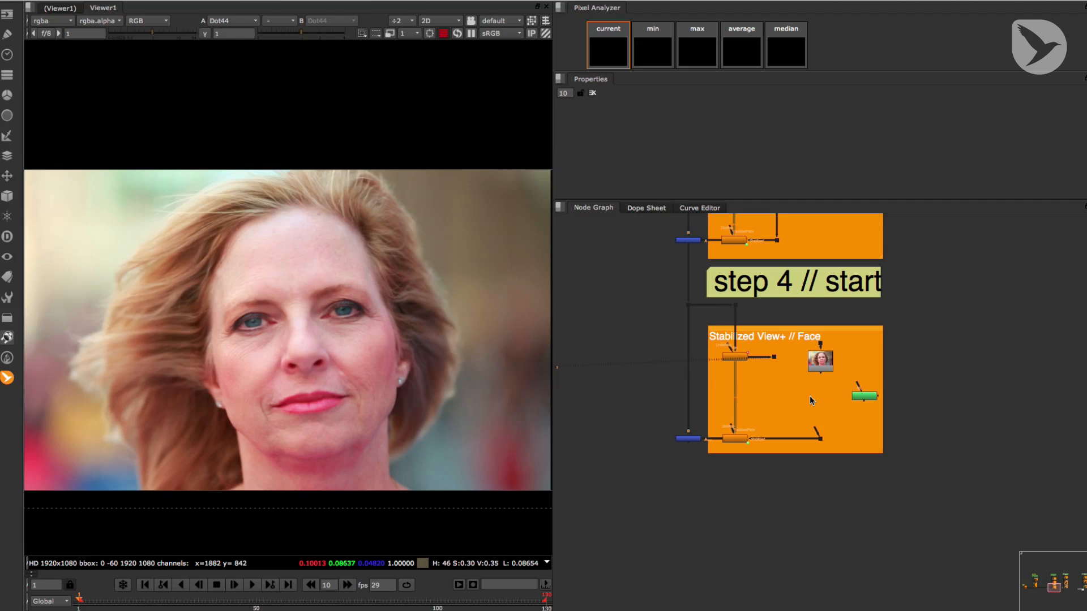
- Wire the clean plate into the stabilized-view Merge and enable premult alpha on EndStabilized
{"action": "left_click", "coordinate": [803, 396]}
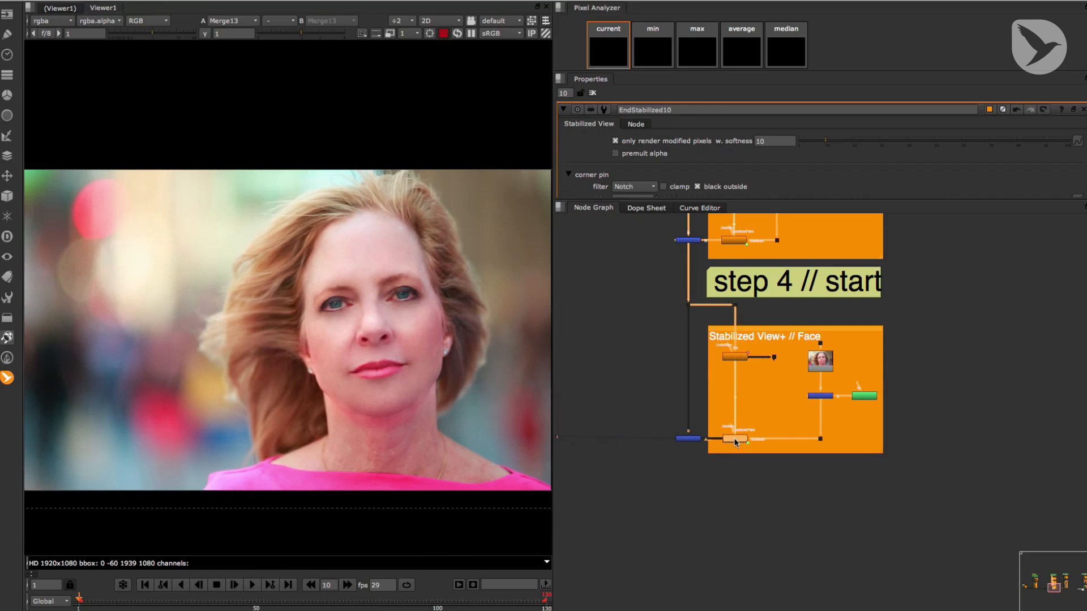
{"action": "left_click", "coordinate": [614, 153]}
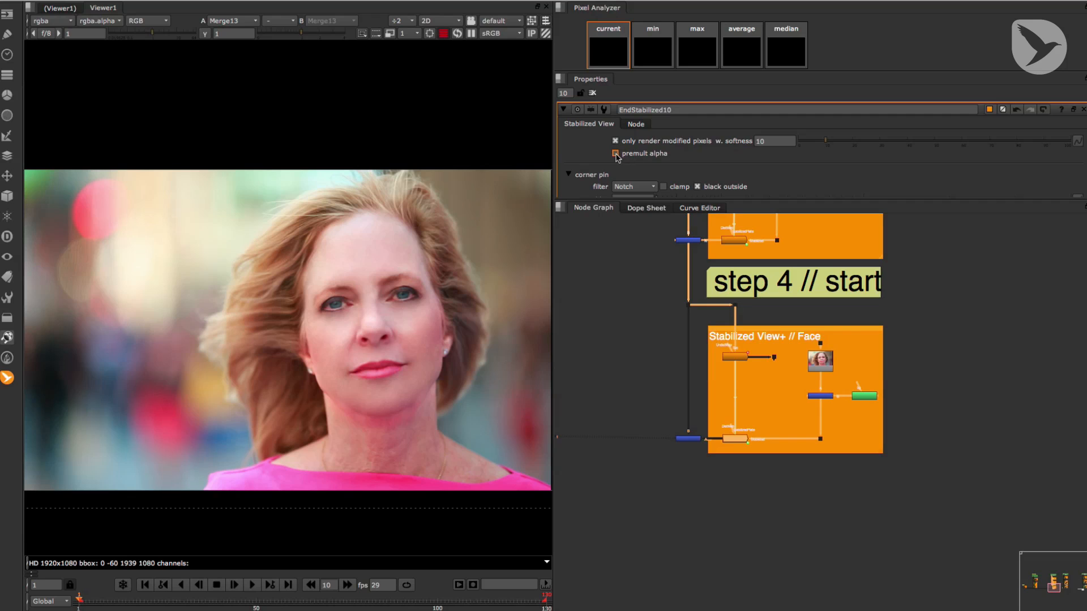
{"action": "left_click", "coordinate": [615, 152]}
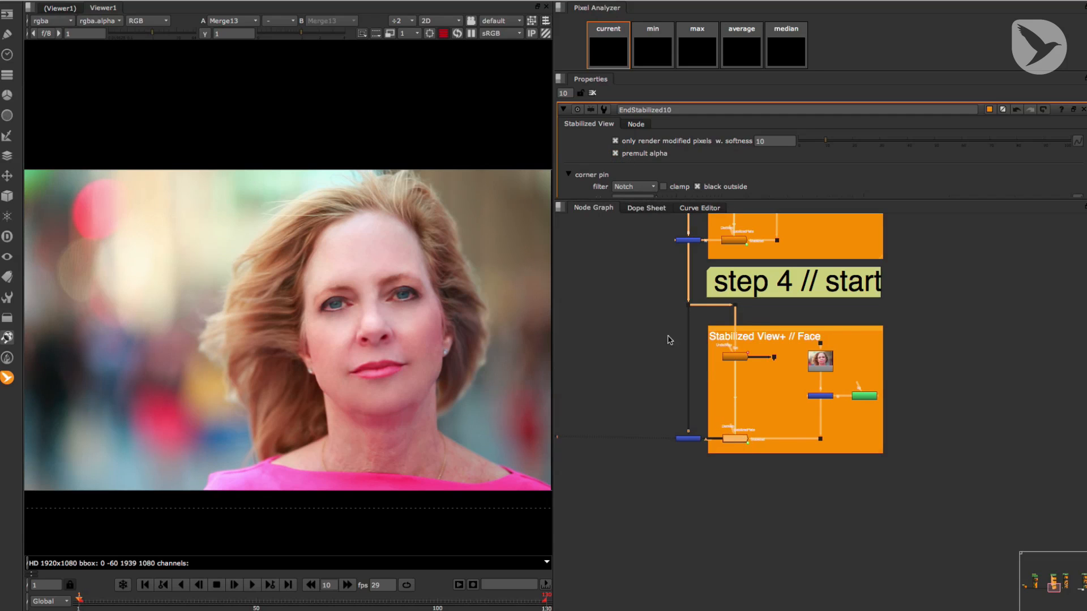
{"action": "left_click", "coordinate": [613, 153]}
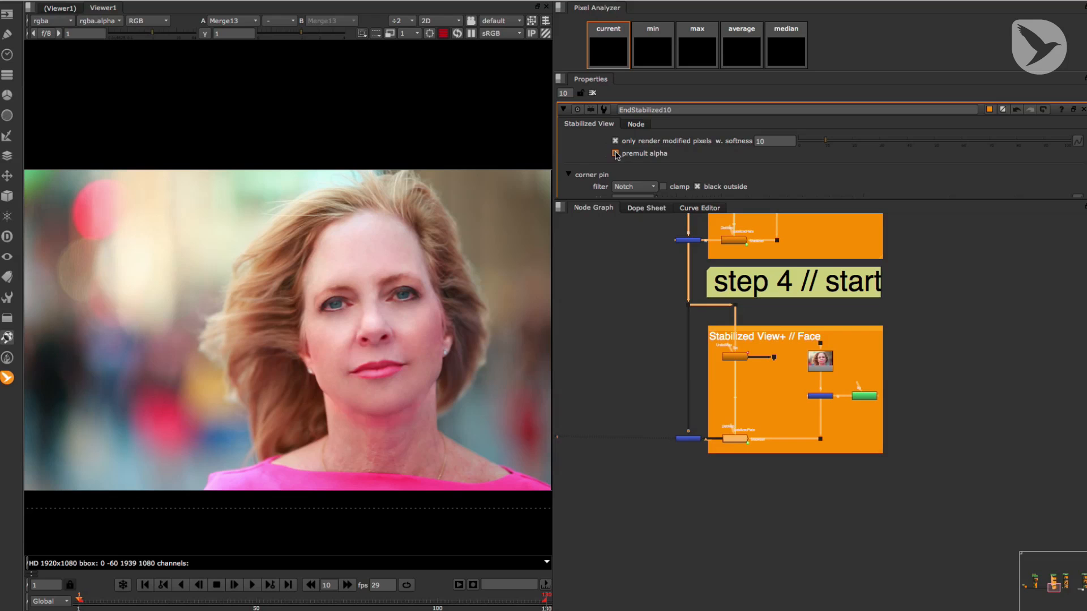
{"action": "left_click", "coordinate": [614, 153]}
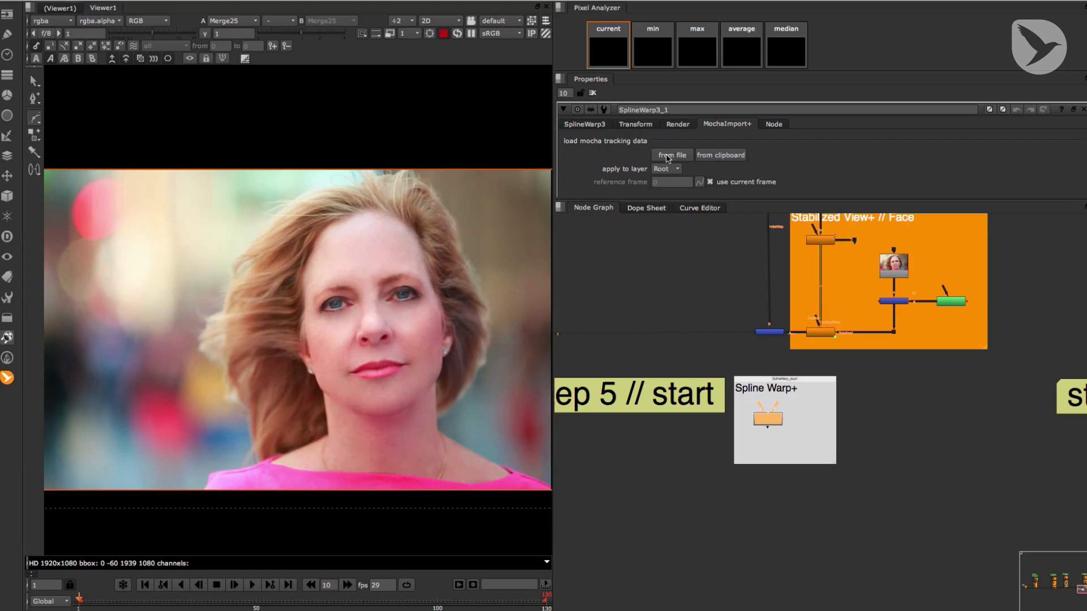
- Load Face.nk tracking data from file into SplineWarp and check its Bezier and ellipse shapes
{"action": "left_click", "coordinate": [670, 155]}
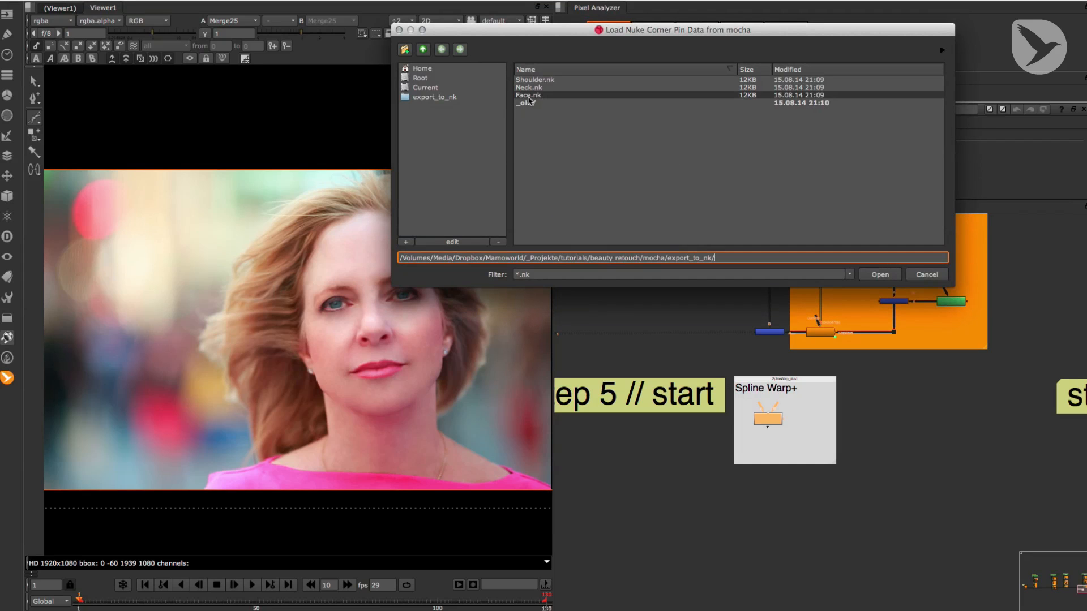
{"action": "left_click", "coordinate": [529, 95]}
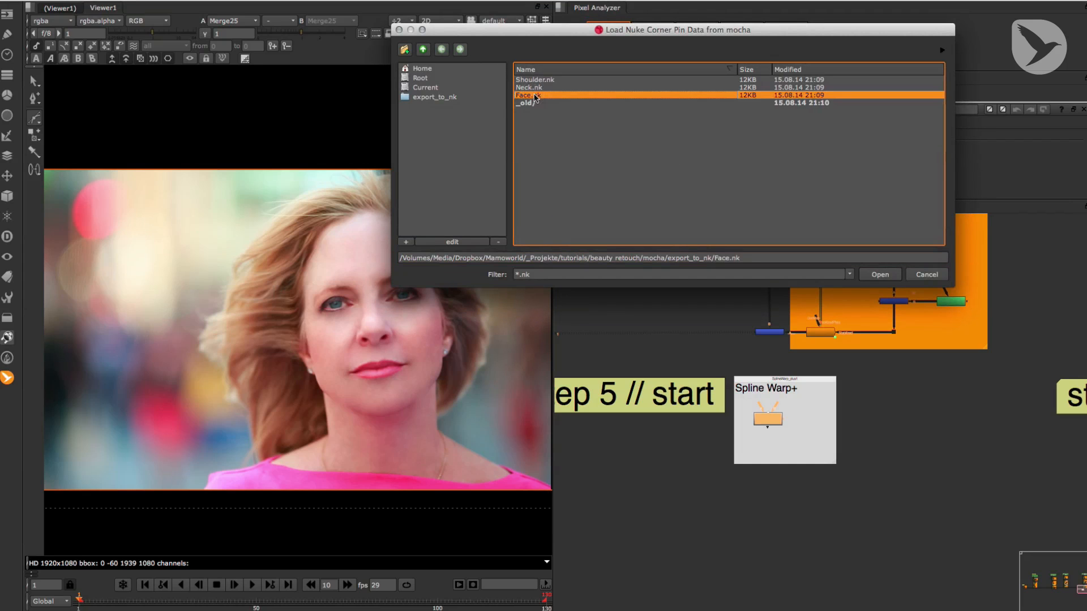
{"action": "left_click", "coordinate": [879, 274]}
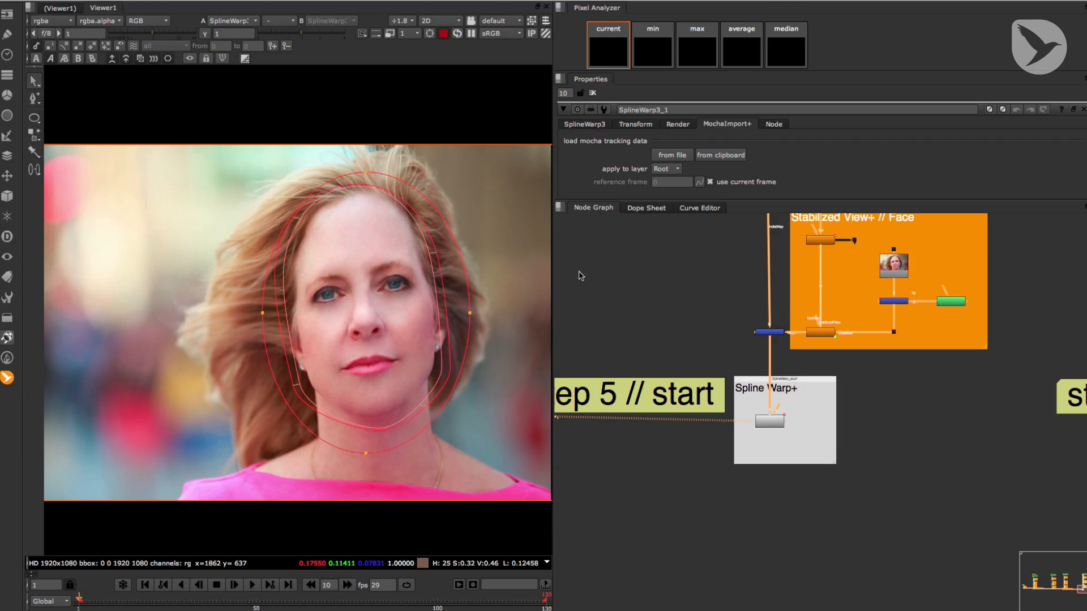
{"action": "left_click", "coordinate": [584, 123]}
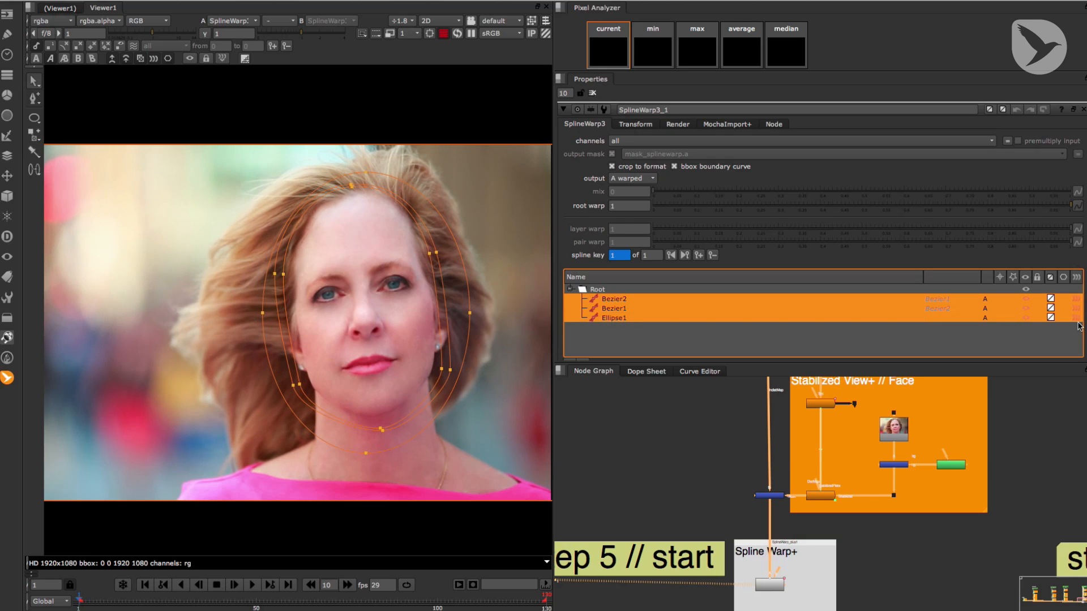
{"action": "left_click", "coordinate": [612, 317]}
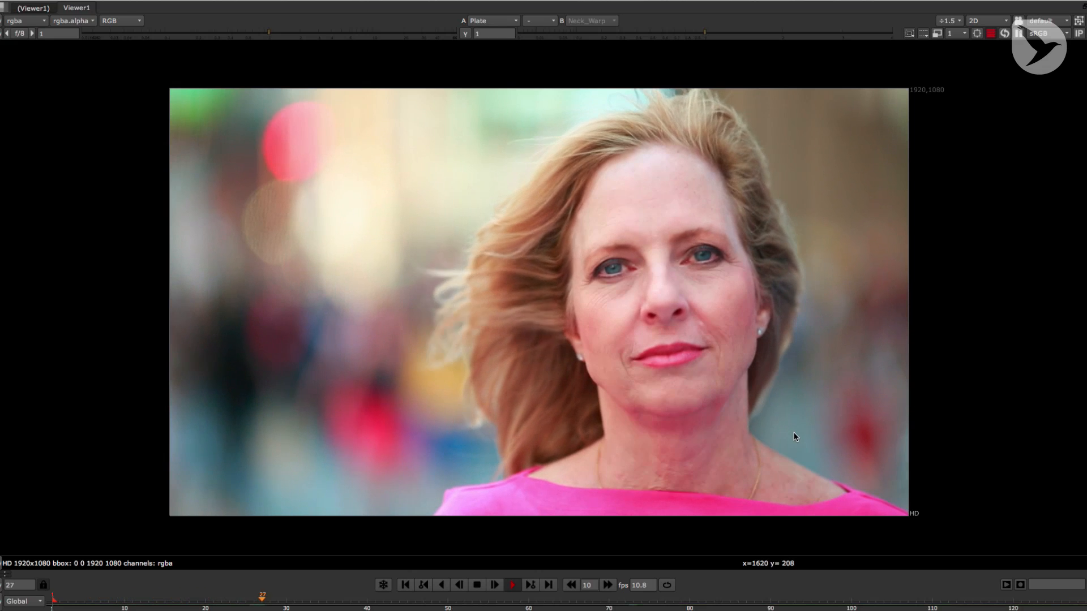
- Play the maximised Viewer and switch input A from Plate to Neck_Warp to compare the retouch
{"action": "left_click", "coordinate": [494, 584]}
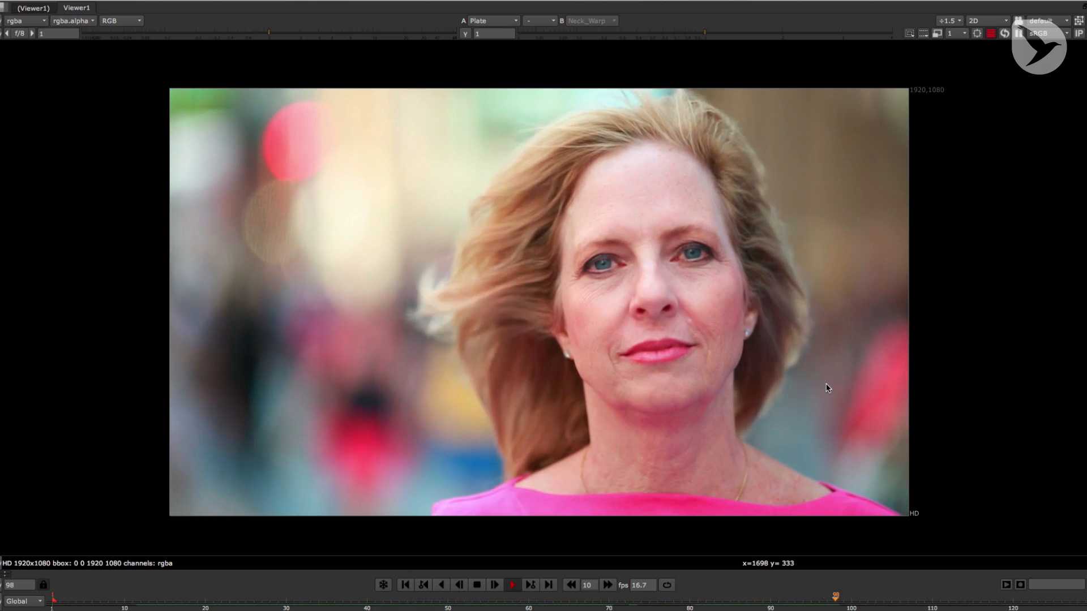
{"action": "left_click", "coordinate": [492, 20]}
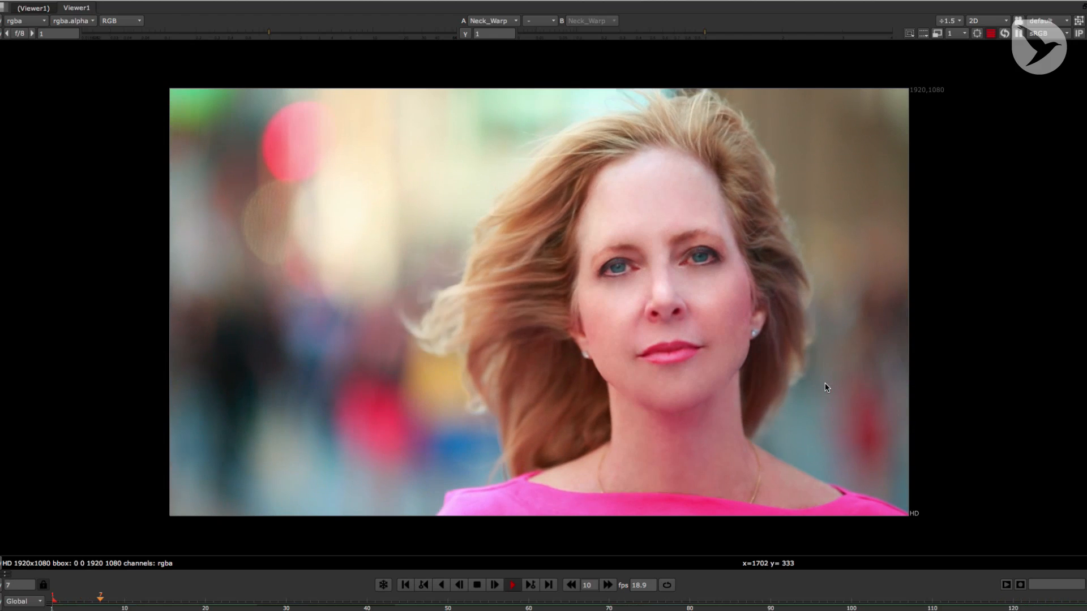